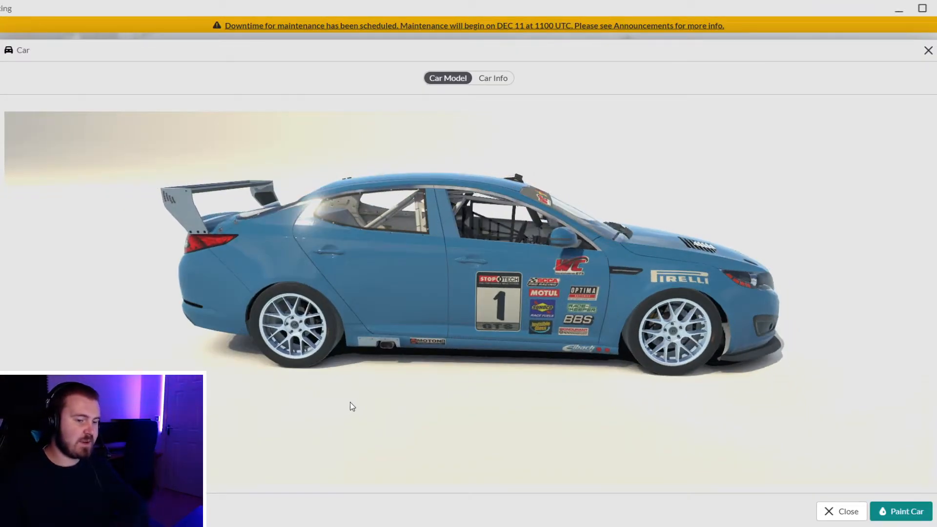
mouse_move(383, 378)
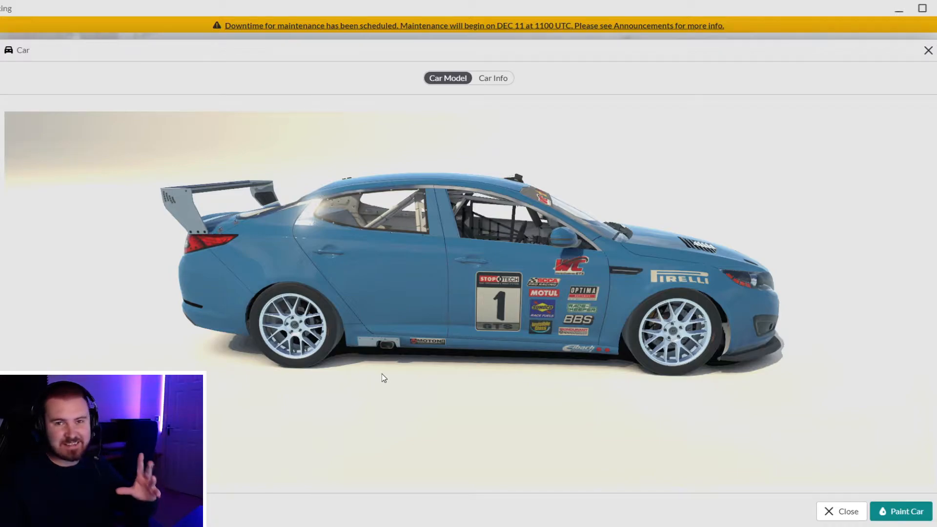
mouse_move(461, 337)
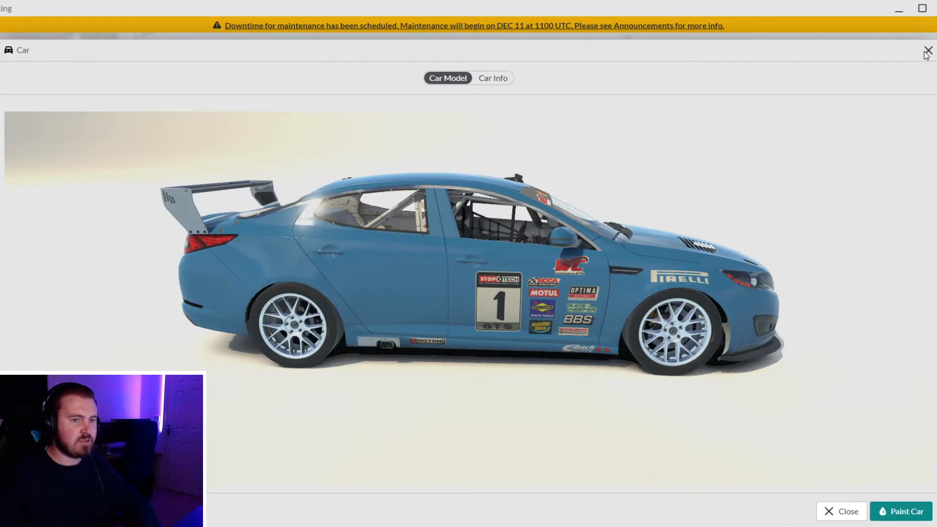
Close the car viewer and open the member profile to find the customer ID
click(929, 50)
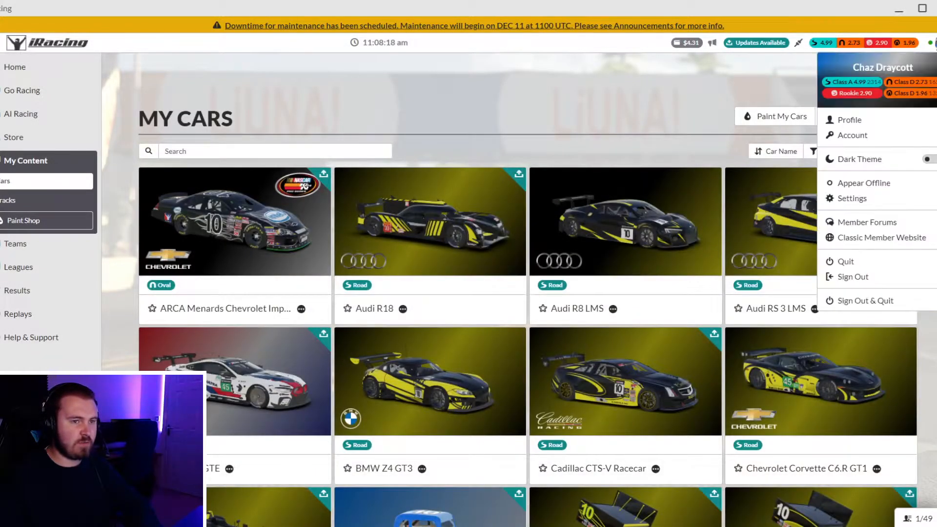
click(849, 119)
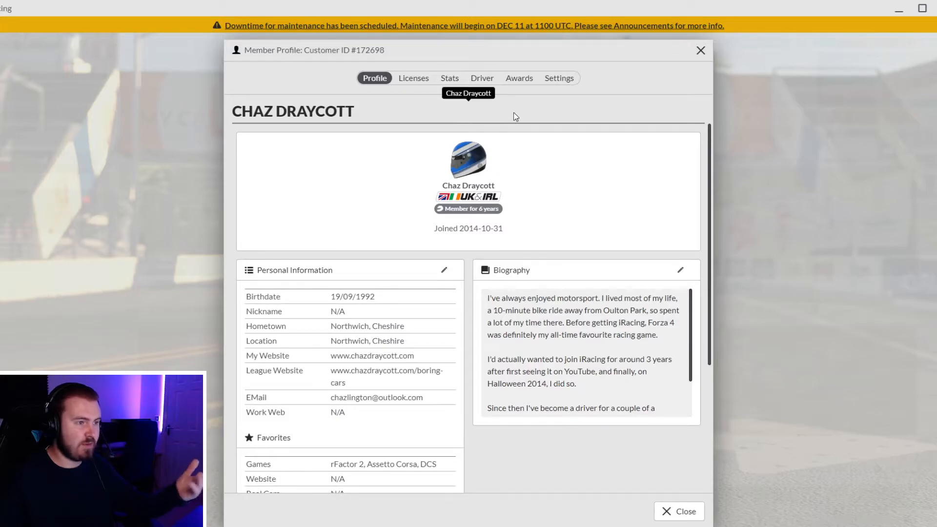
mouse_move(383, 53)
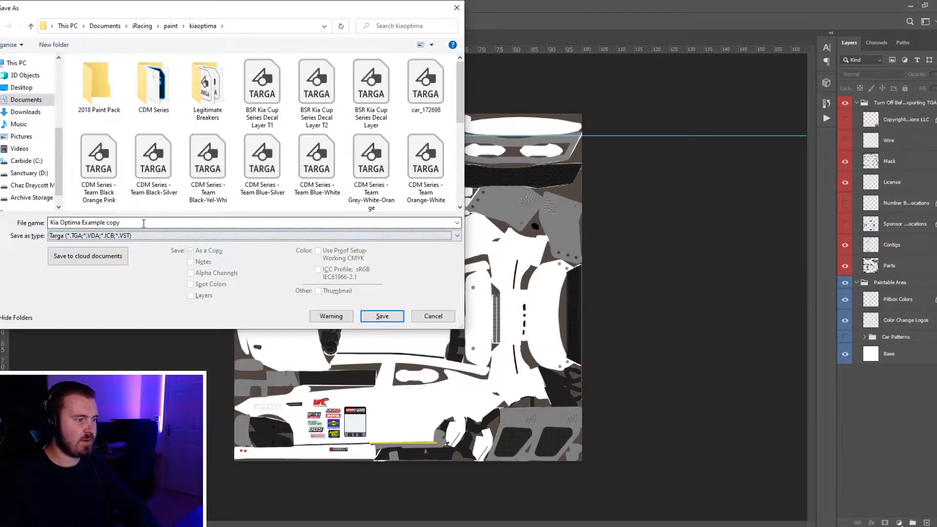
Save a copy of the livery as Targa car_172698.tga in the kiaoptima folder
text(car_1726)
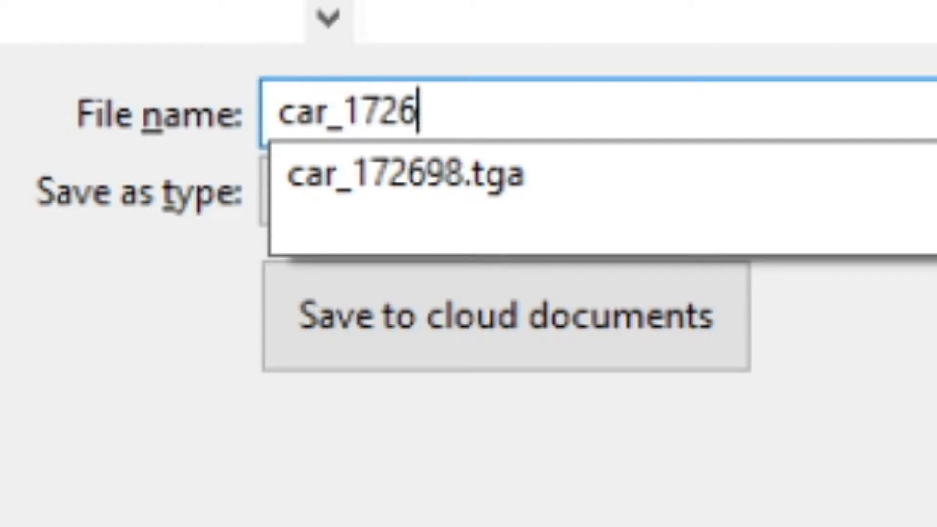
click(404, 176)
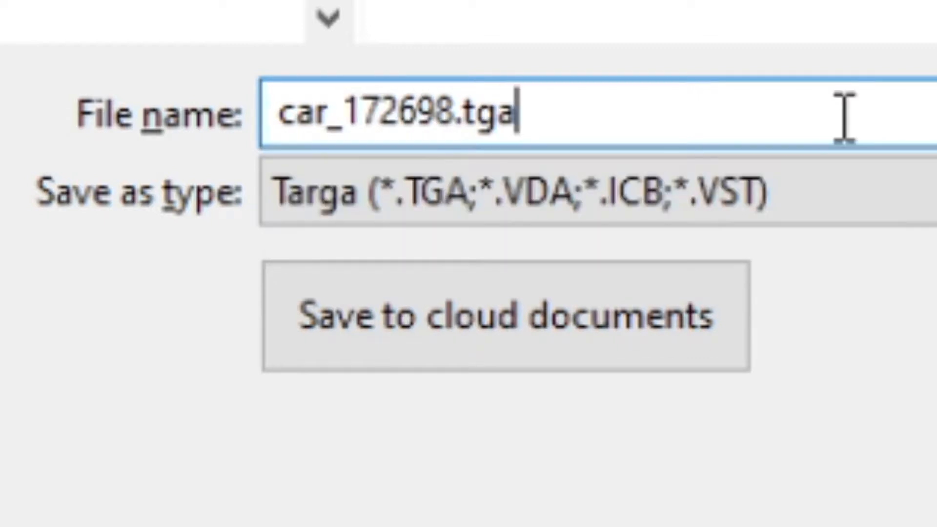
click(382, 316)
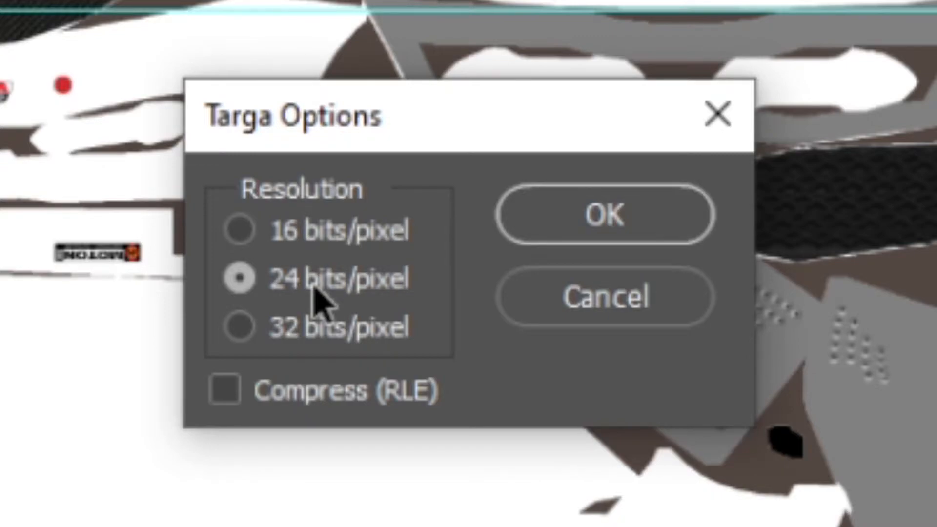
mouse_move(263, 341)
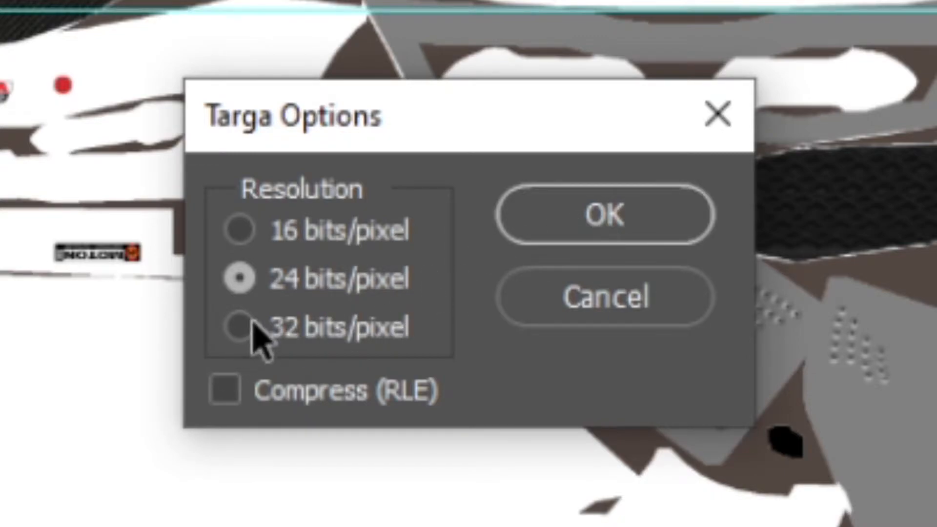
mouse_move(266, 245)
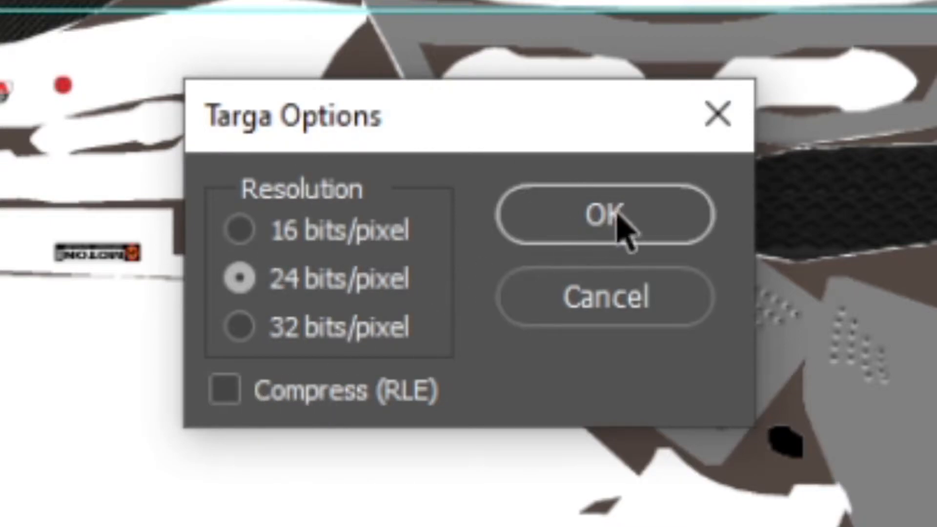
Confirm the 24-bit Targa export, then orbit the white Kia to view its side and rear
click(605, 215)
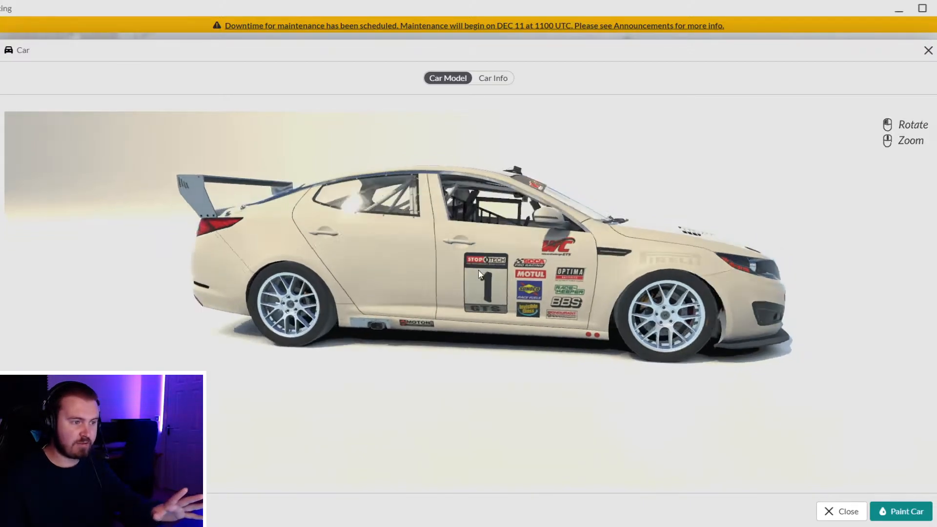
drag(478, 274, 406, 281)
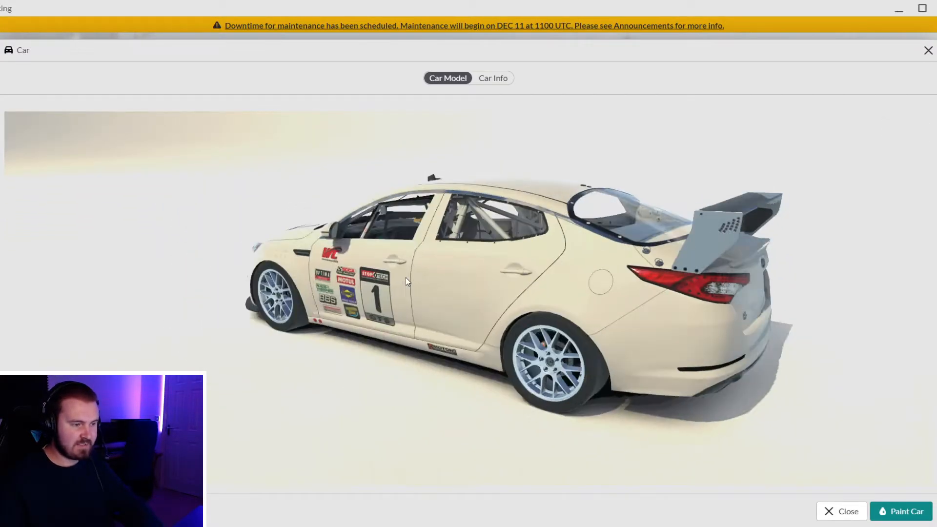
drag(407, 282, 450, 282)
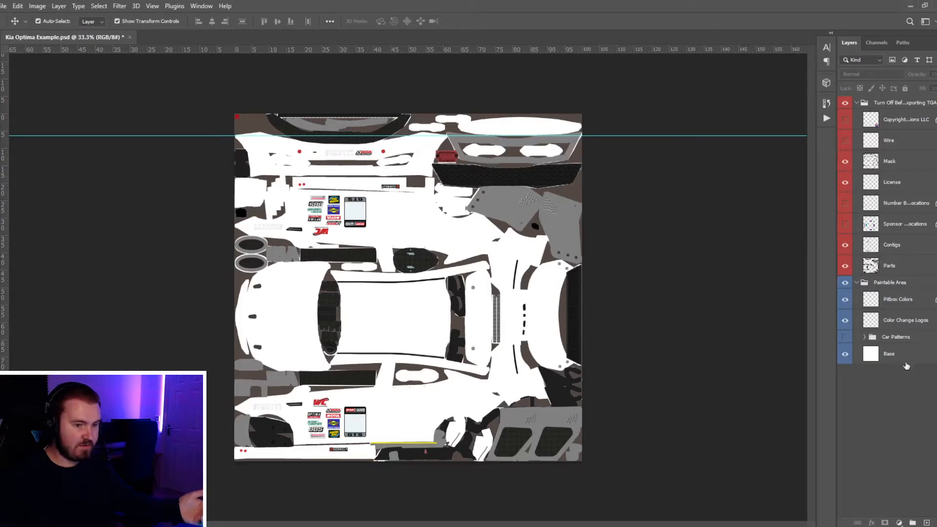
Paint blue onto the Base layer and re-export it over car_172698.tga
click(889, 354)
text(ca)
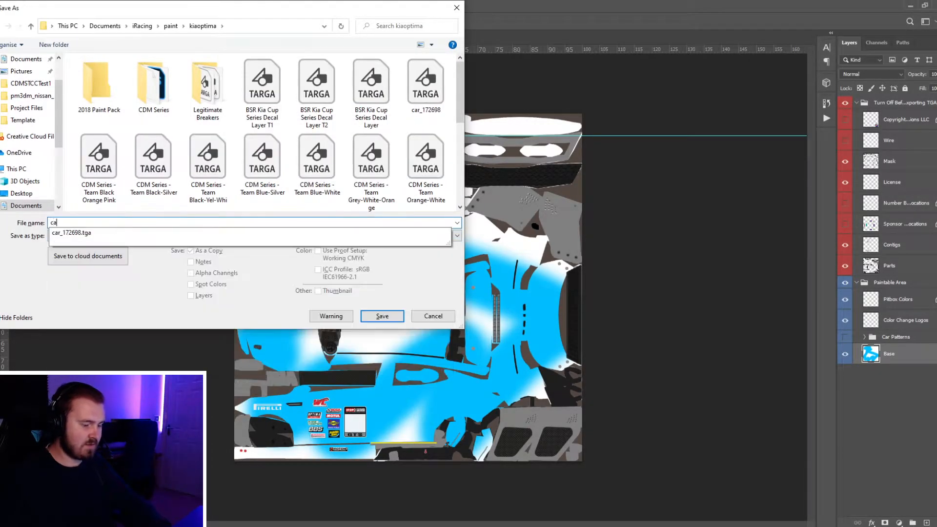
click(381, 316)
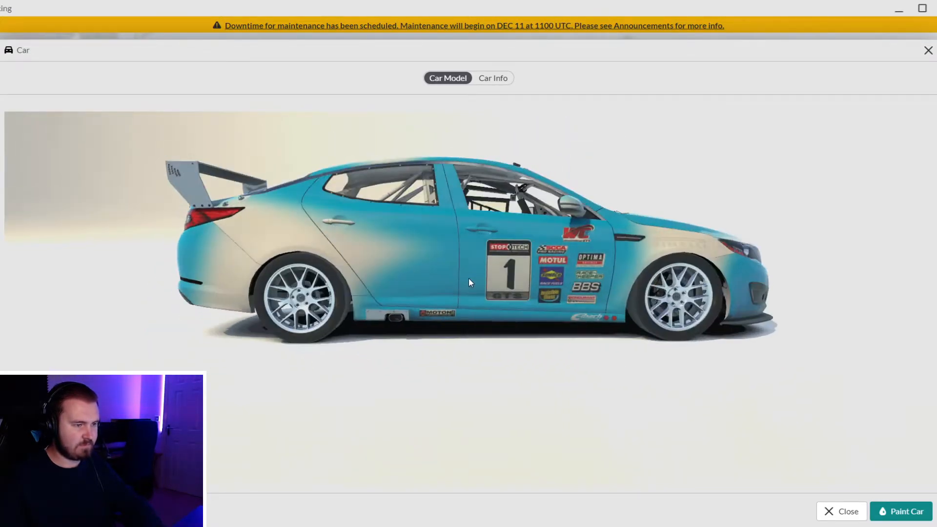
Open Documents\iRacing\paint in File Explorer and scroll down to the jettatdi folder
click(907, 511)
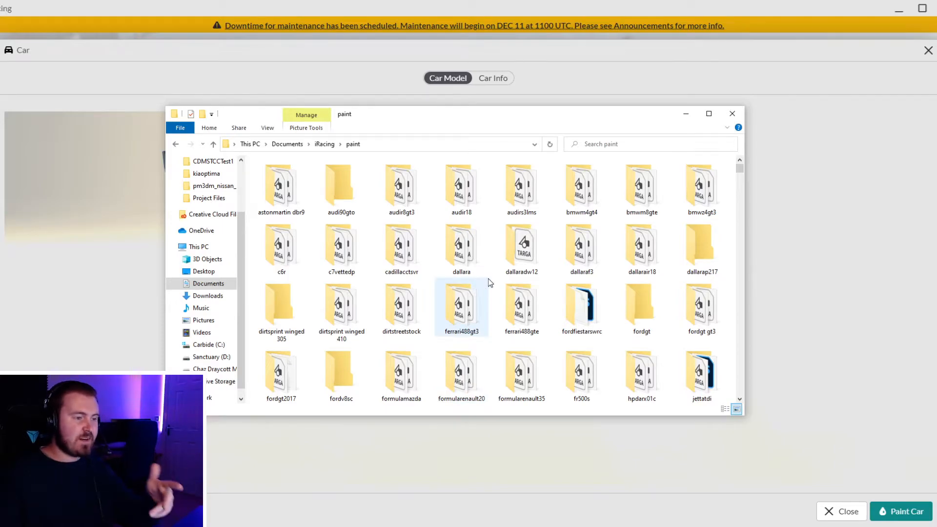
click(462, 305)
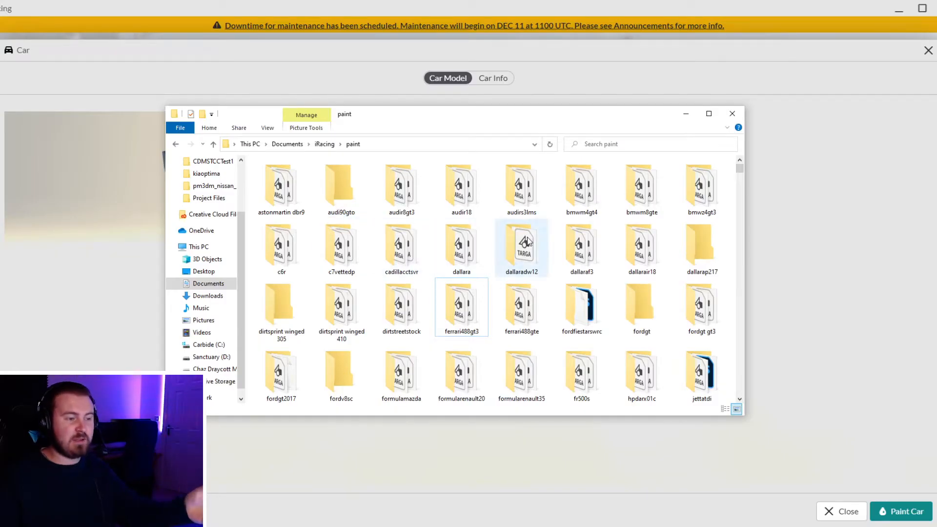
scroll(down, 3)
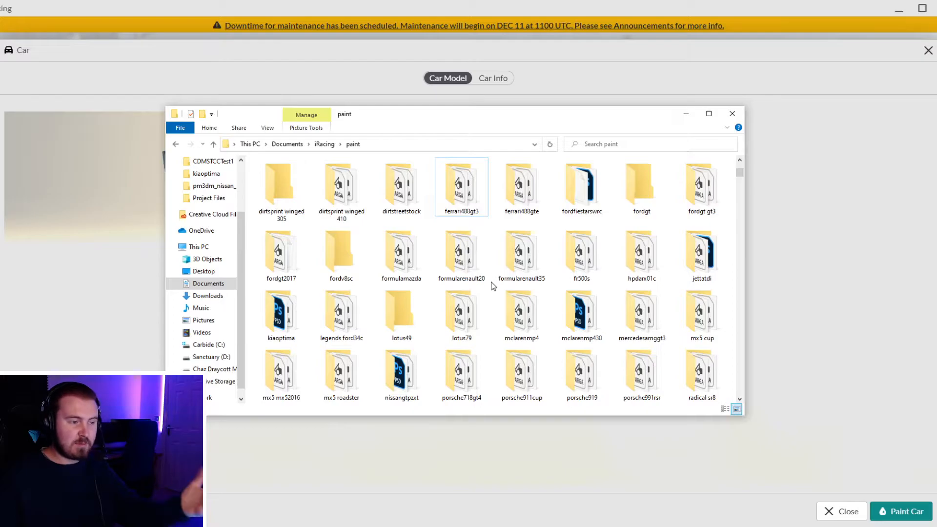
mouse_move(491, 300)
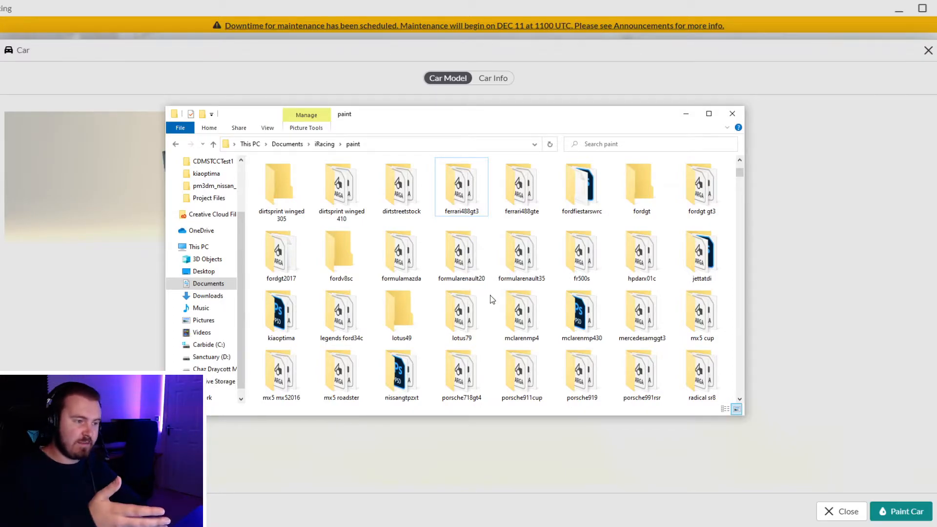
scroll(down, 3)
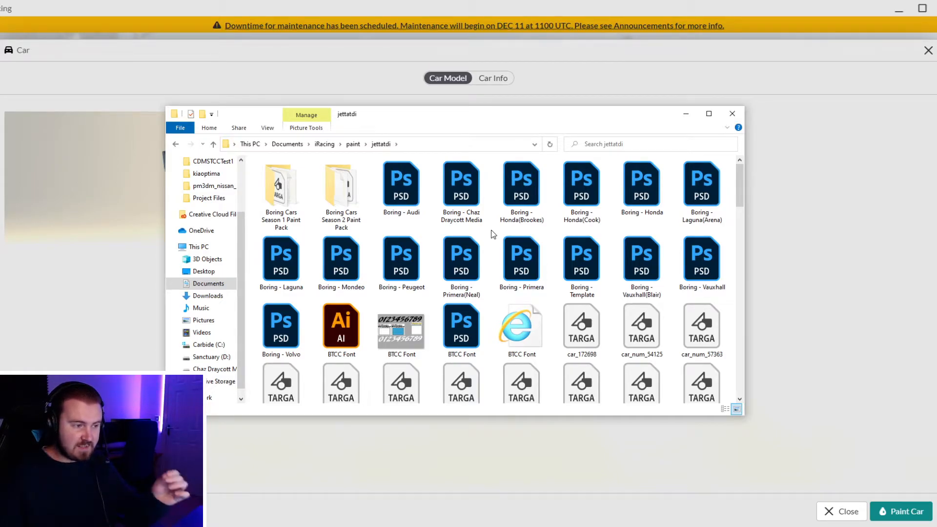
scroll(down, 3)
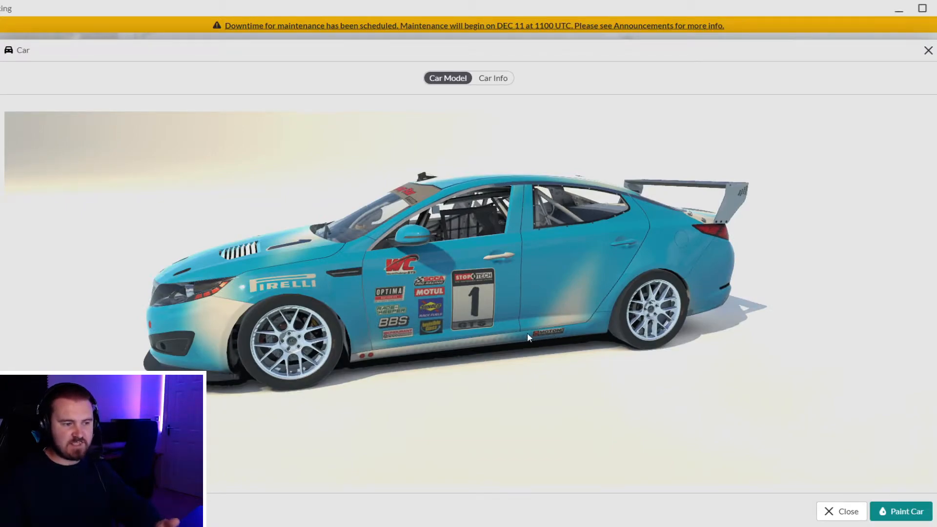
mouse_move(467, 321)
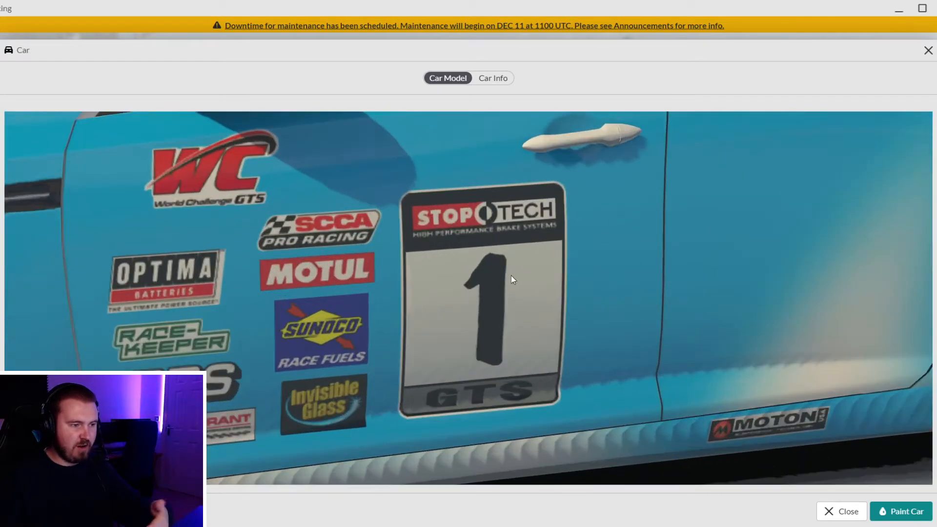
mouse_move(496, 397)
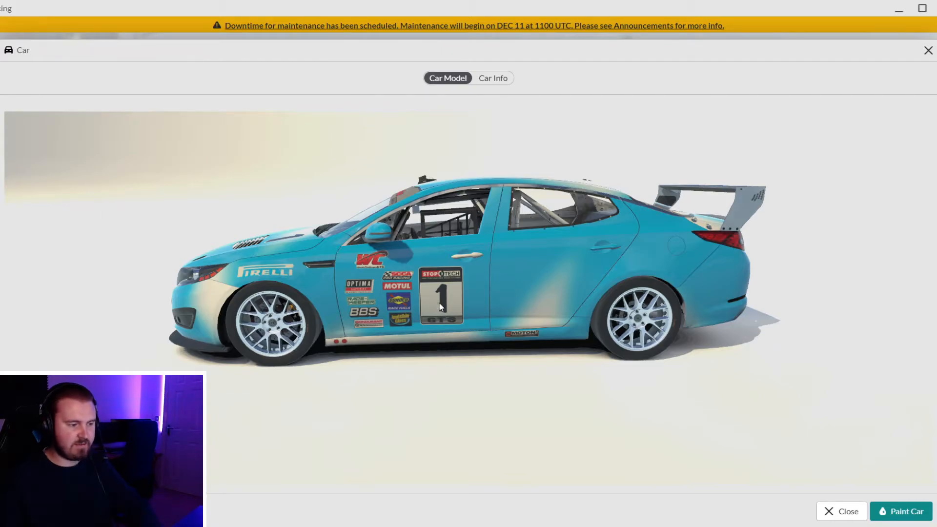
Orbit the Kia in the car viewer to inspect the blue livery and number board
drag(440, 304, 461, 301)
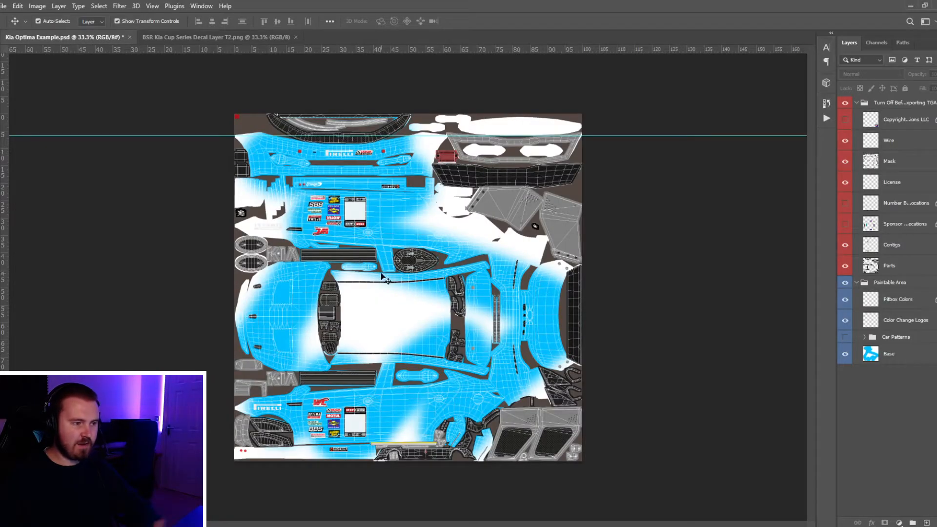
mouse_move(519, 315)
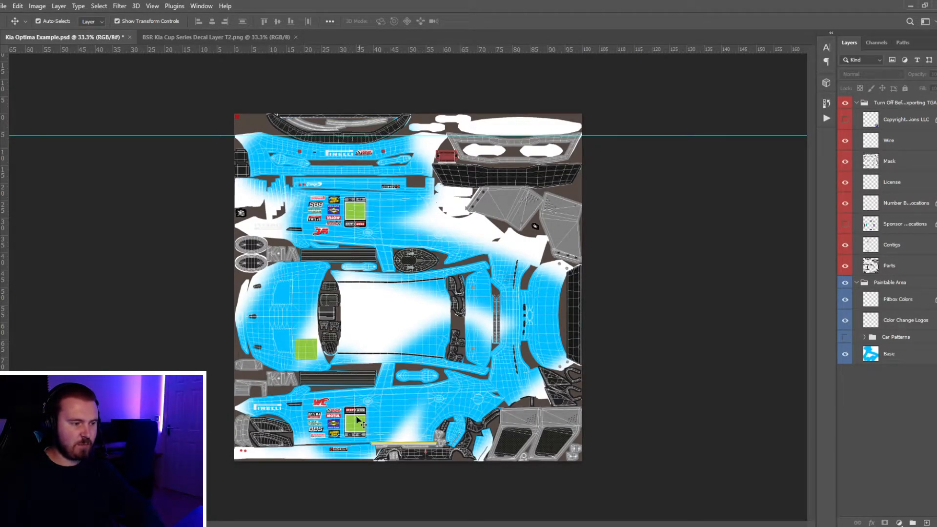
mouse_move(301, 344)
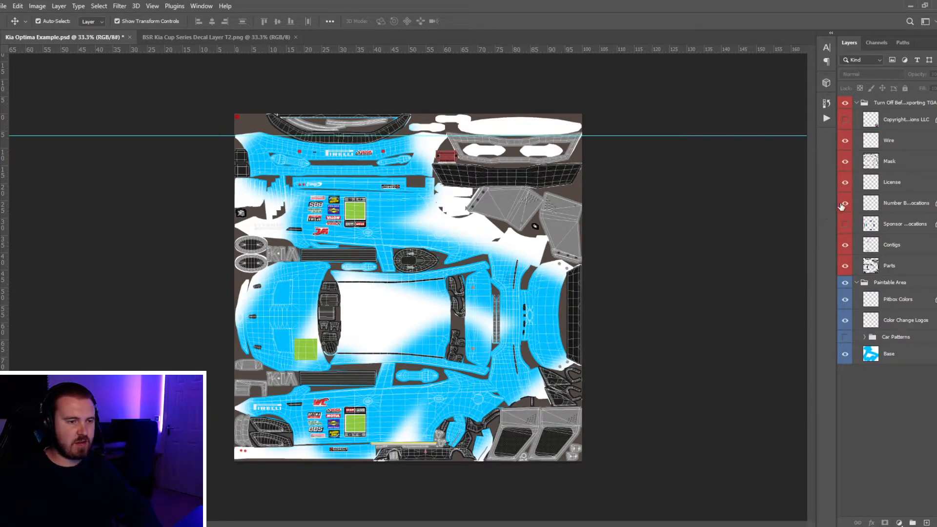
Export the Decal Layer T2 document as a 24-bit Targa named car_decal_172698
click(217, 37)
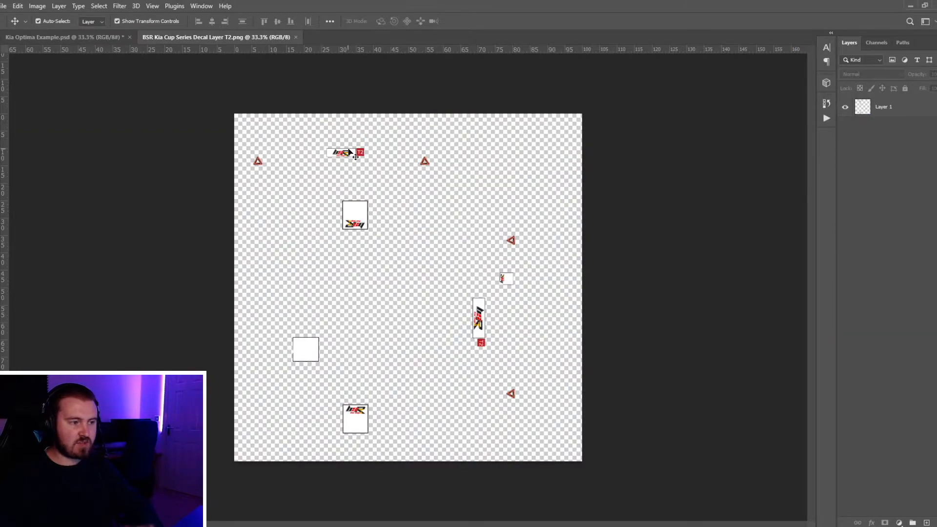
mouse_move(374, 230)
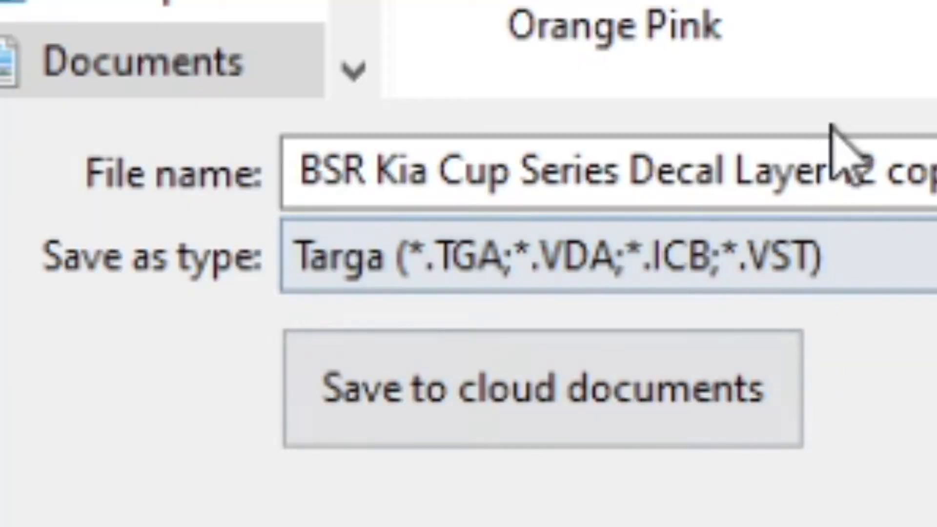
text(car_decal)
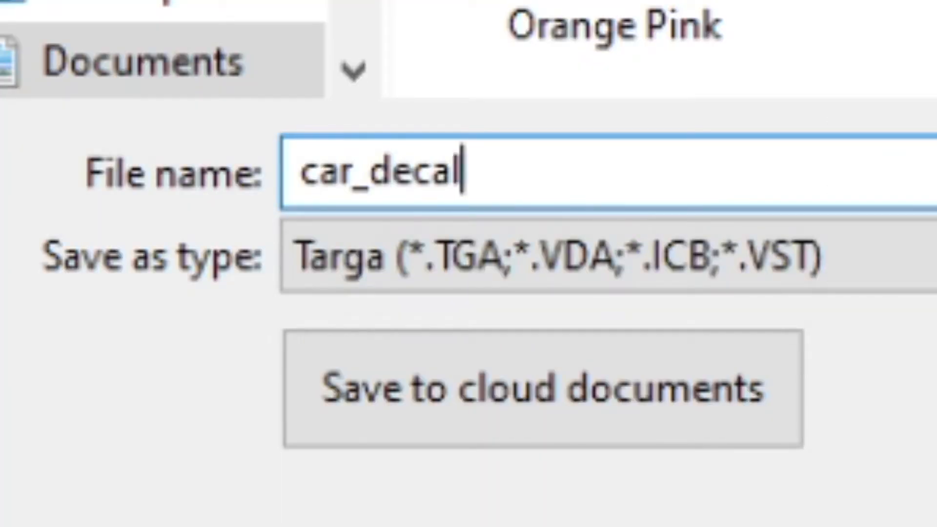
text(_172698)
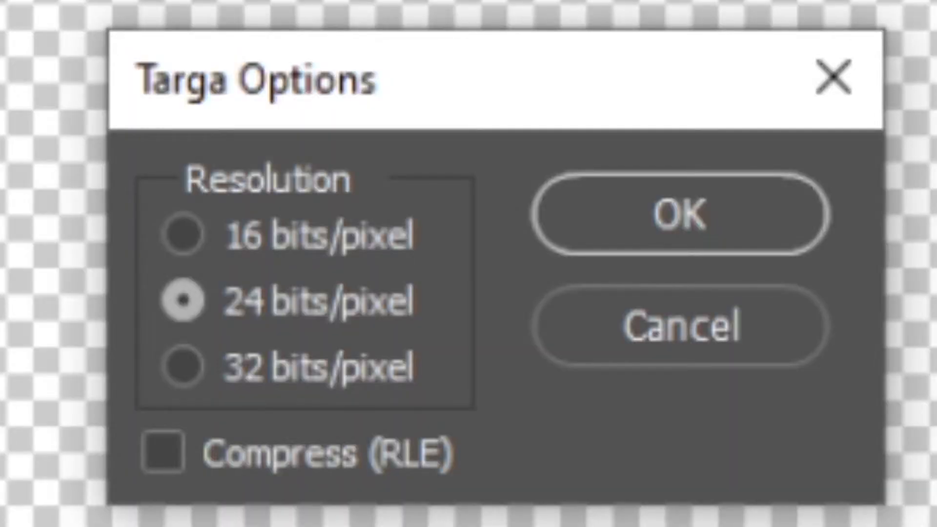
click(678, 214)
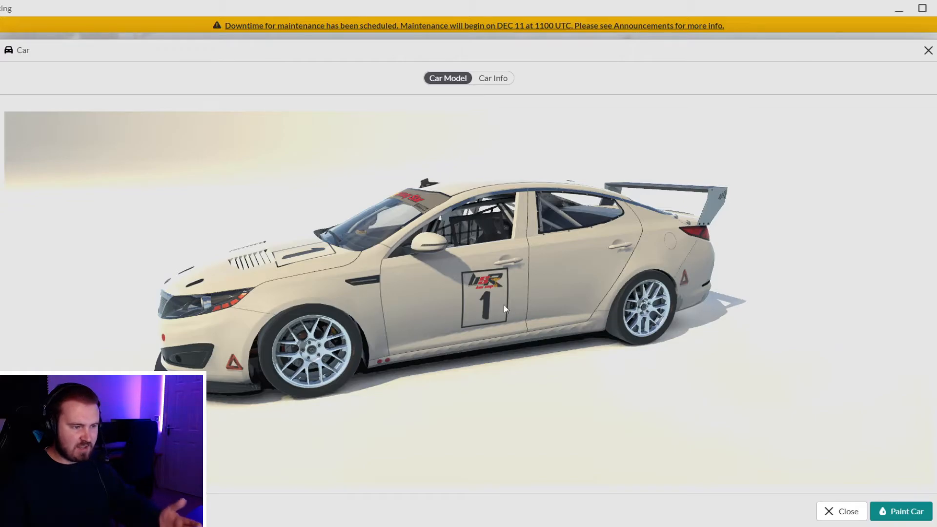
Orbit the decaled Kia to check its front, rear, windscreen banner and side profile
drag(506, 309, 421, 297)
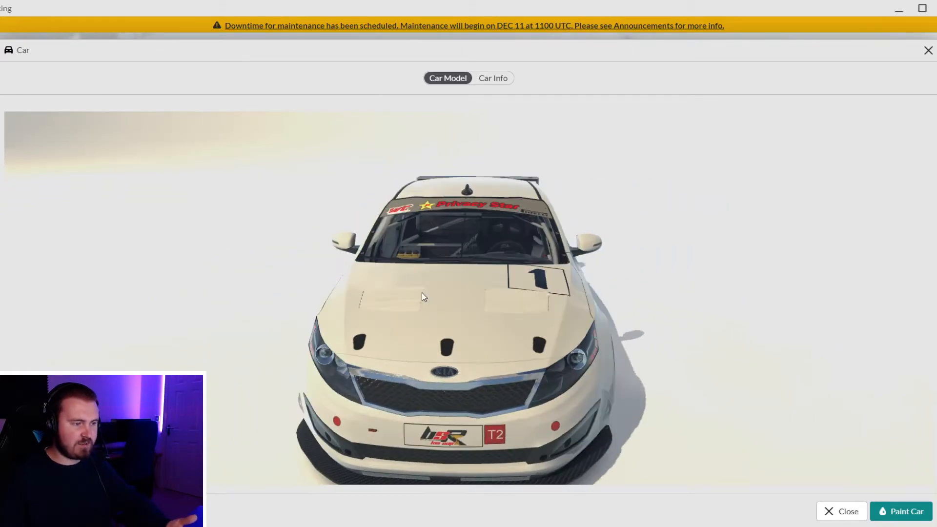
drag(421, 297, 378, 298)
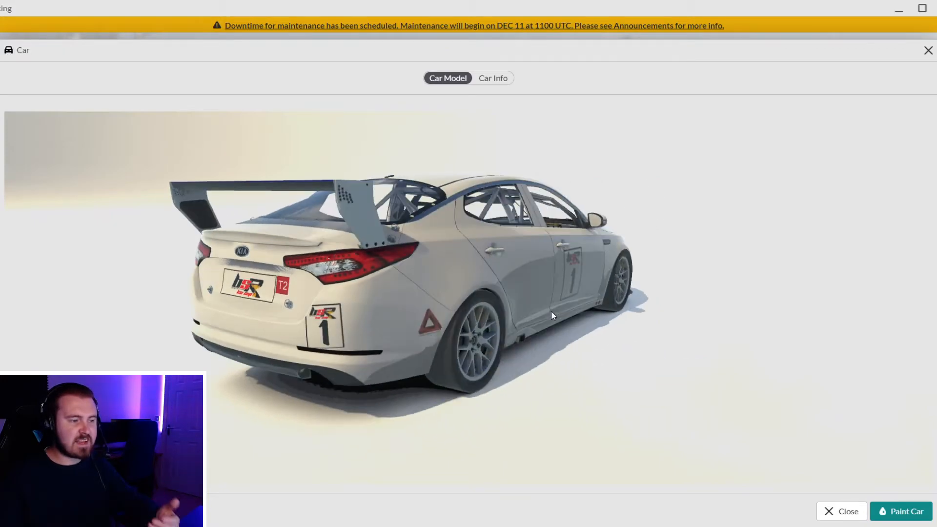
drag(550, 316, 505, 292)
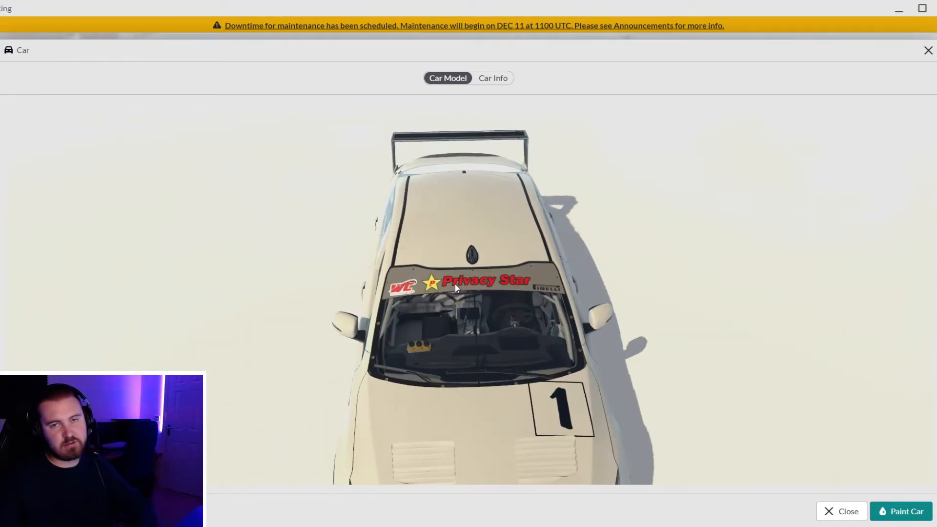
drag(458, 289, 439, 283)
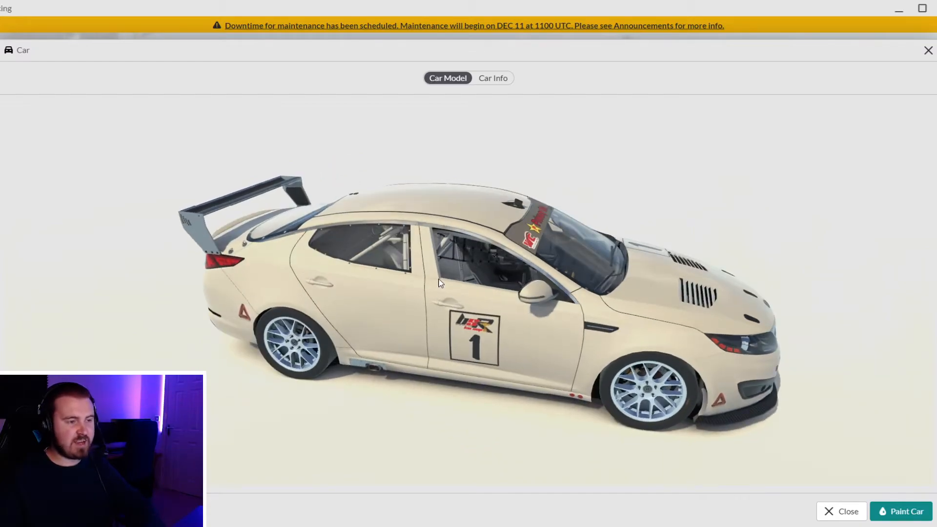
drag(439, 284, 449, 290)
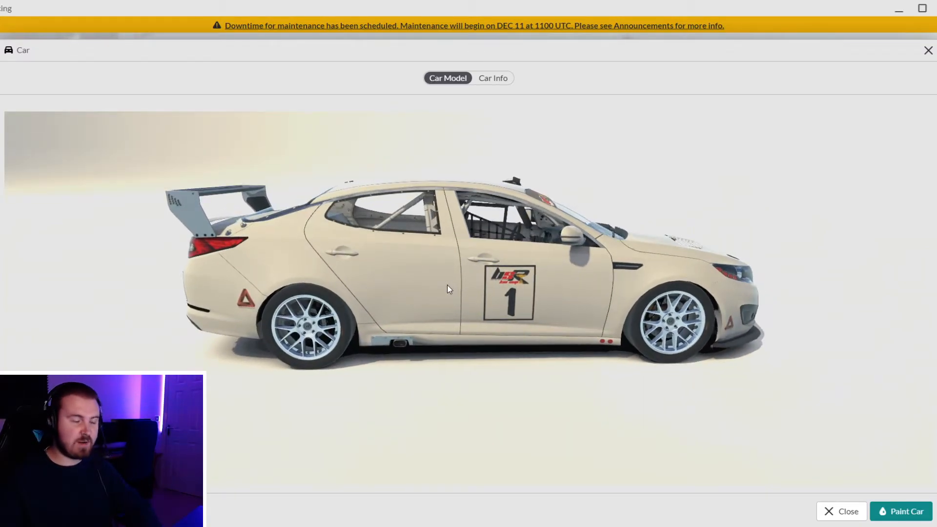
drag(448, 289, 344, 302)
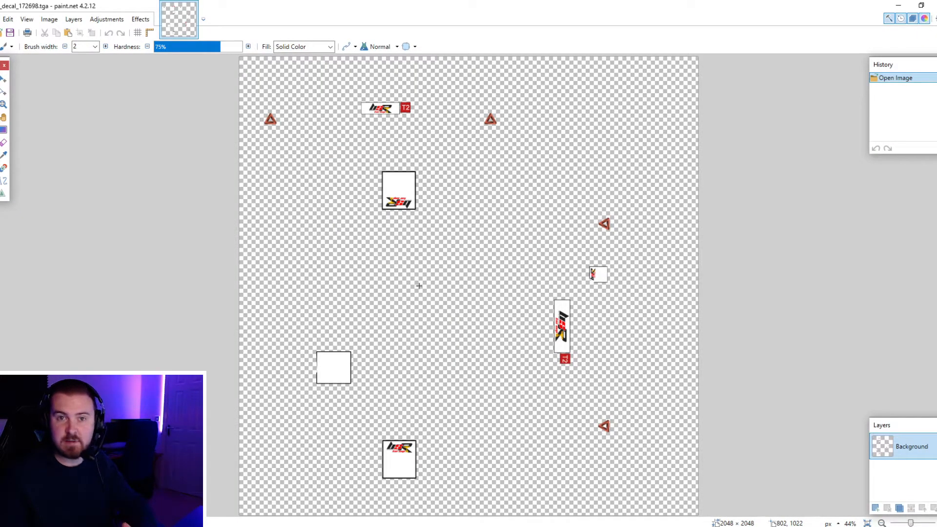
mouse_move(456, 269)
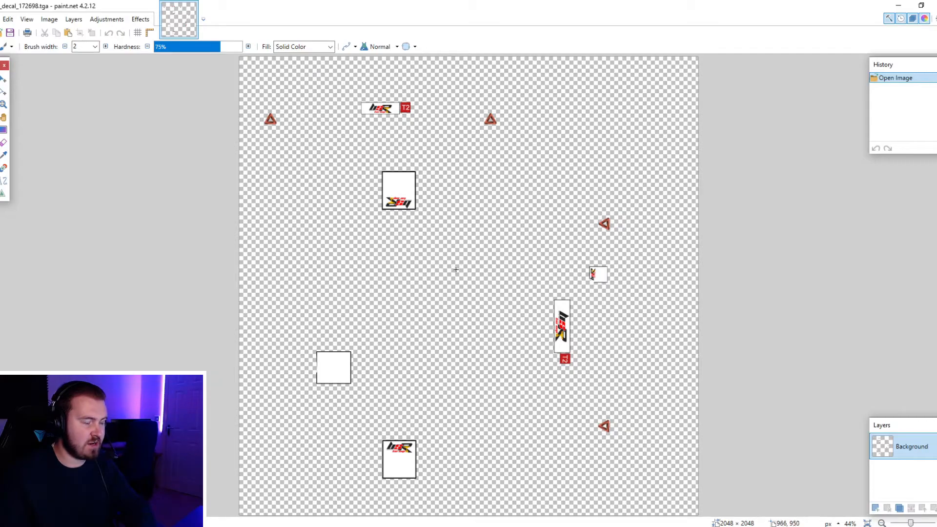
Resave car_decal_172698.tga in paint.net as a 32-bit RLE-compressed Targa
click(8, 18)
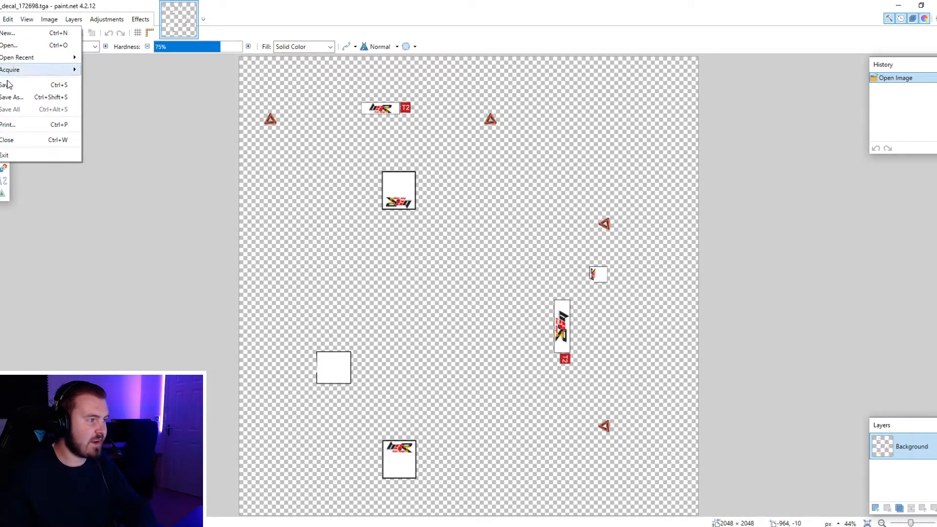
click(11, 96)
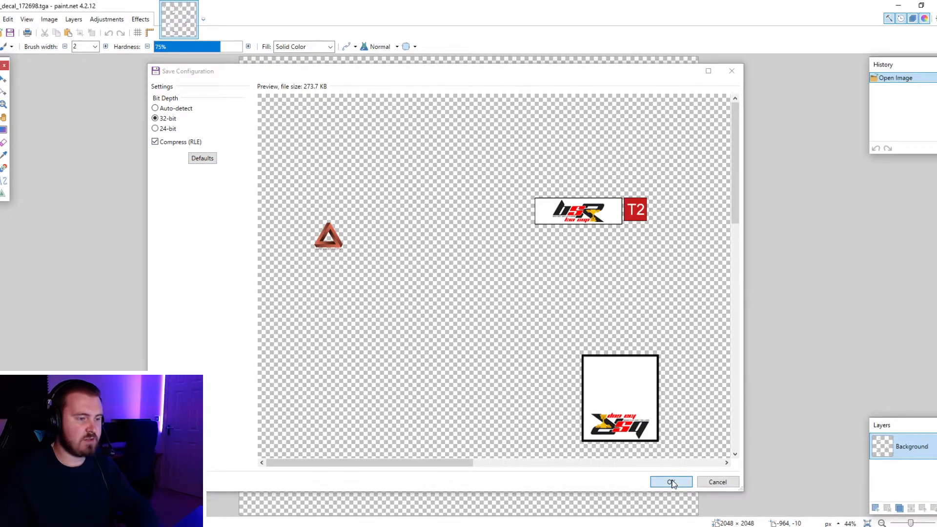
click(670, 483)
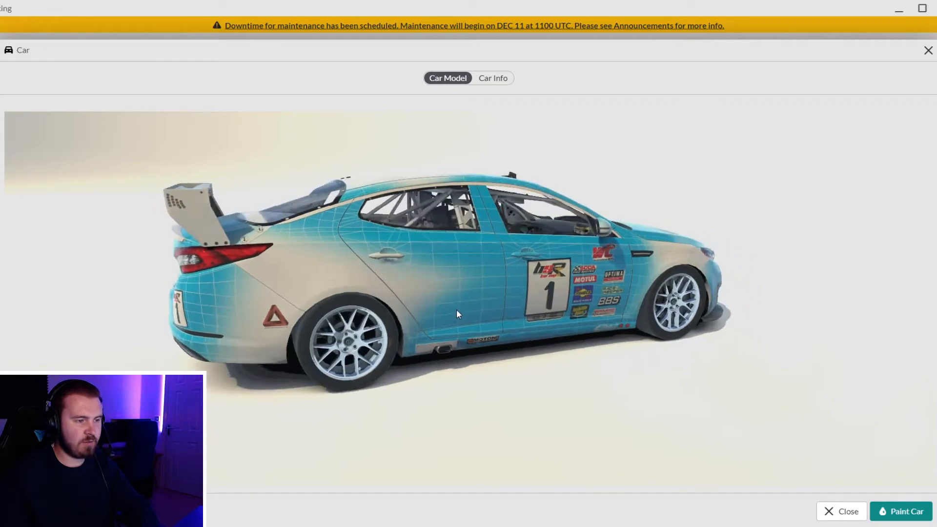
Rotate the Kia to its other side to view the blue livery with sponsor decals
drag(458, 314, 488, 311)
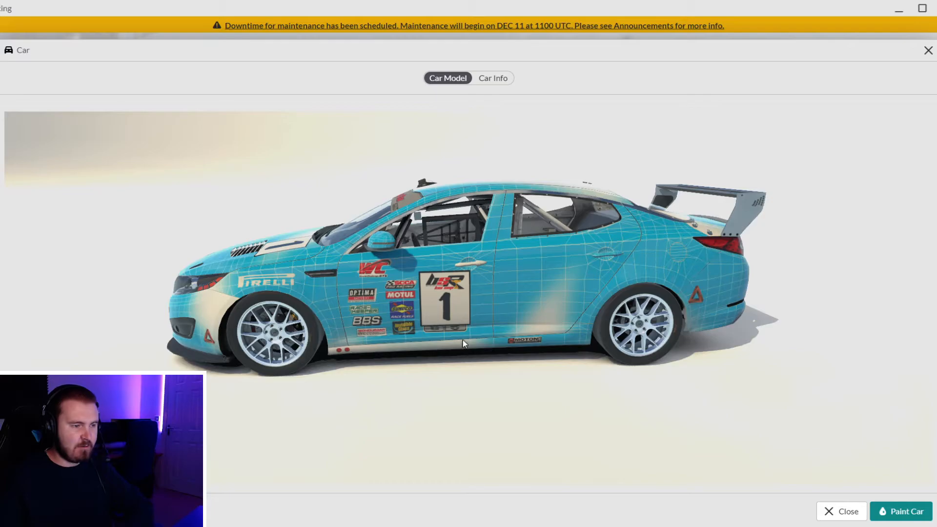
mouse_move(463, 339)
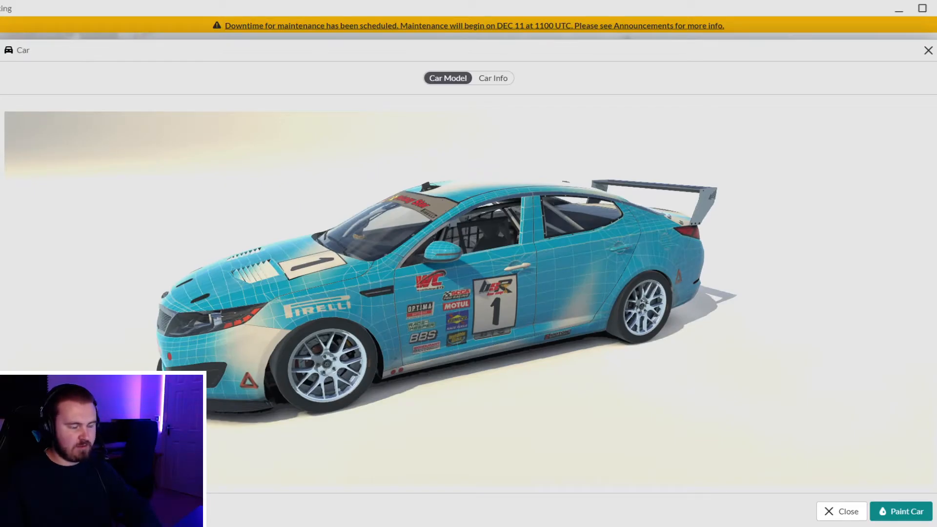
Hide the Contigs layer in the livery template and save it as Targa car_172698
click(906, 511)
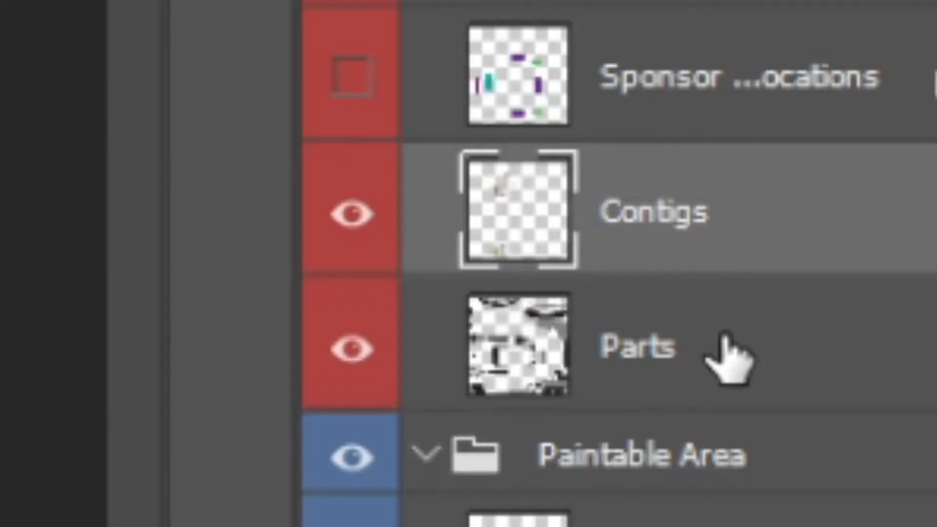
click(352, 213)
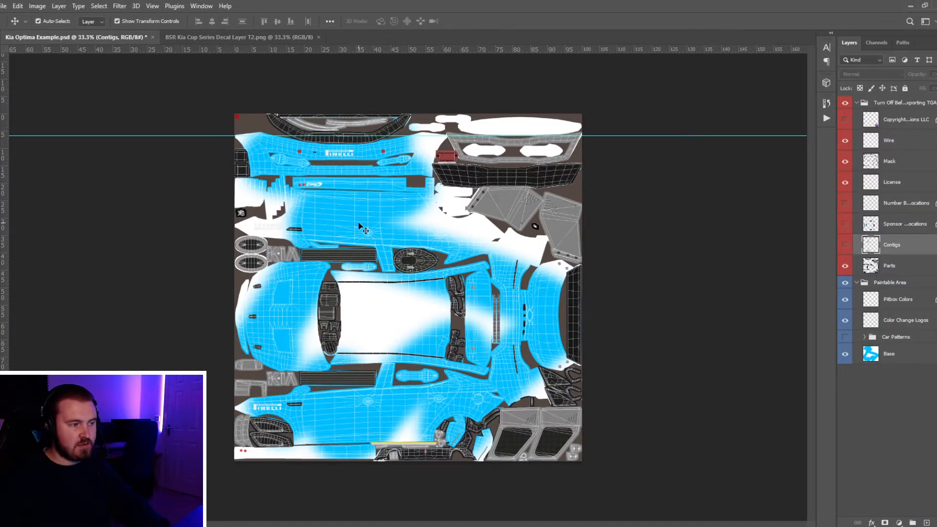
click(254, 236)
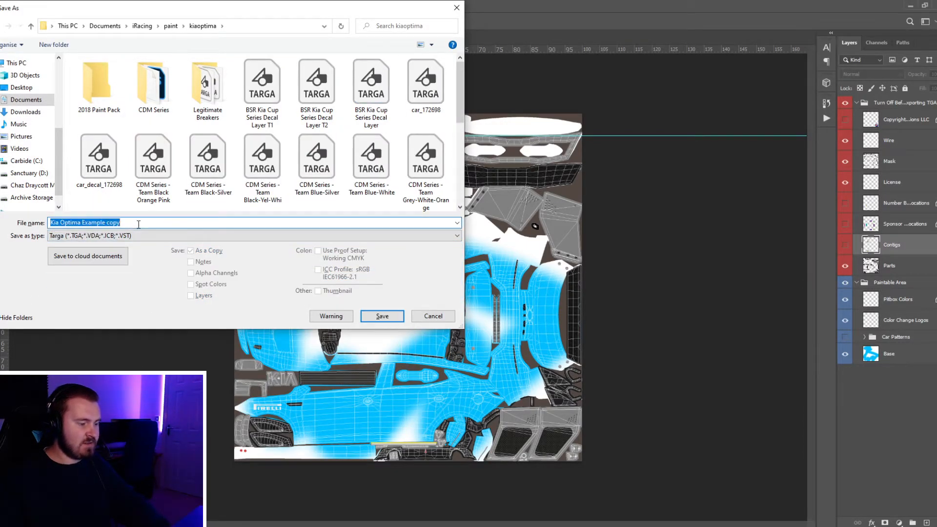
text(car_172698)
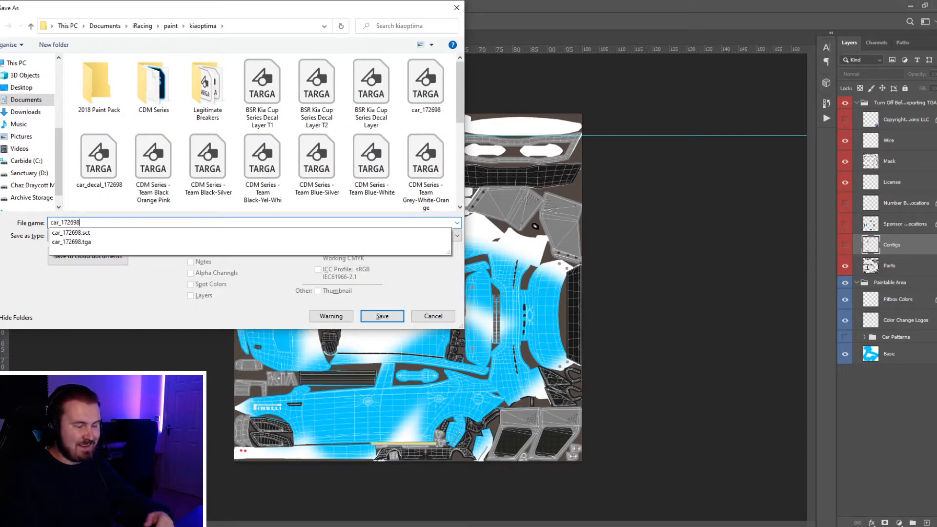
click(382, 317)
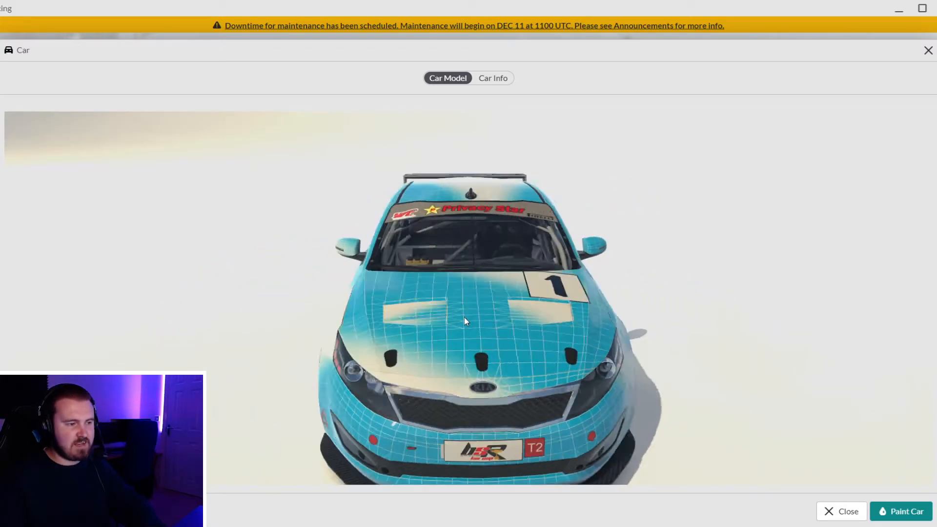
drag(466, 323, 383, 296)
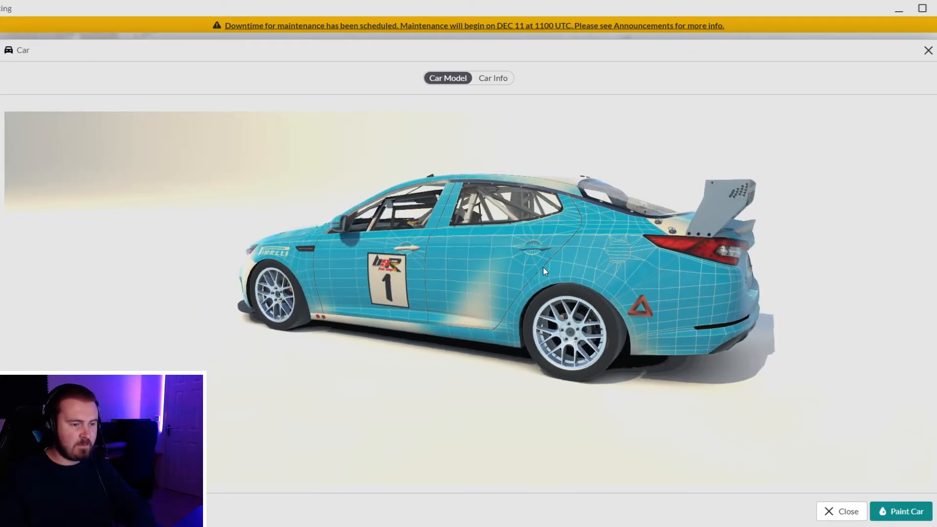
drag(544, 271, 440, 275)
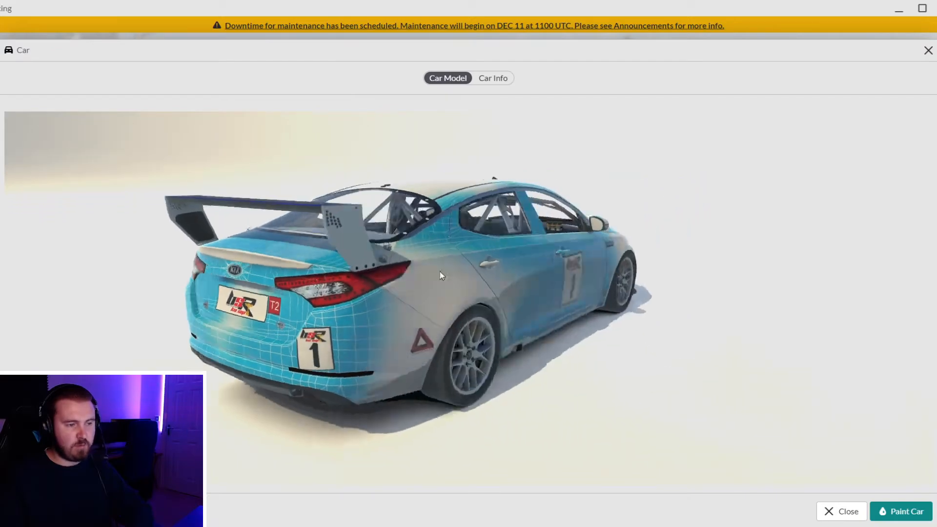
drag(443, 275, 382, 272)
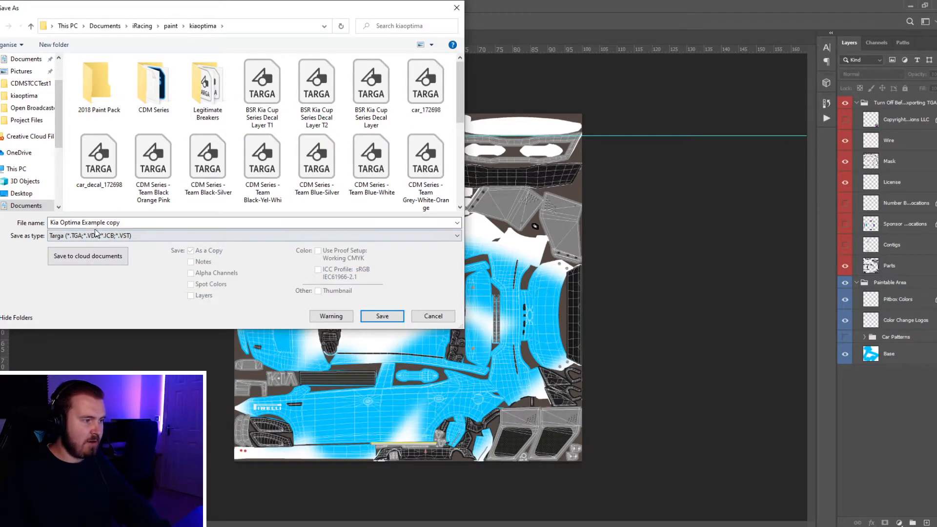
Save the livery as car_num_172698 Targa with 24 bits/pixel
text(car_num)
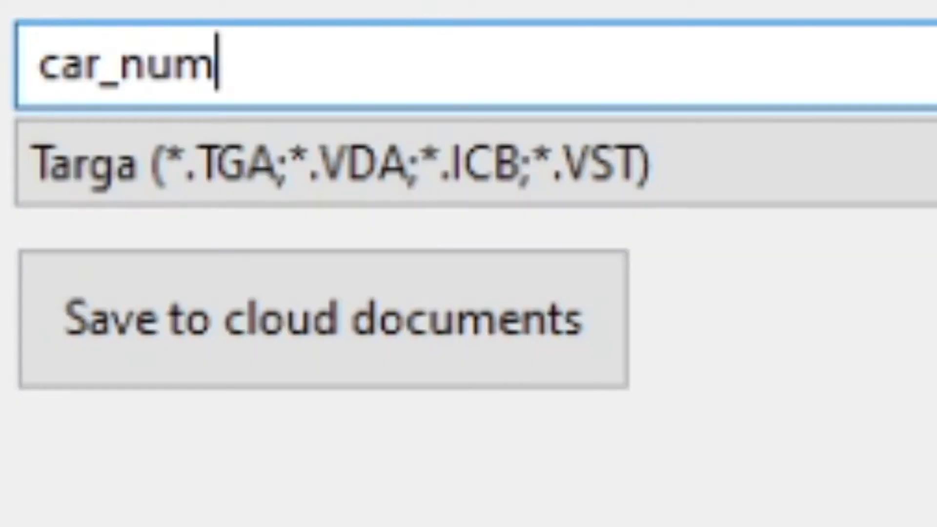
text(_1)
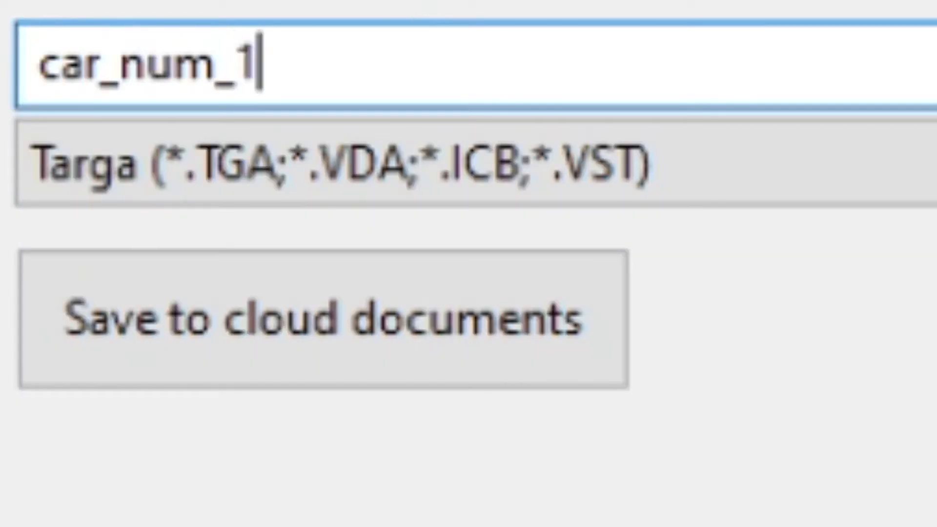
text(72698)
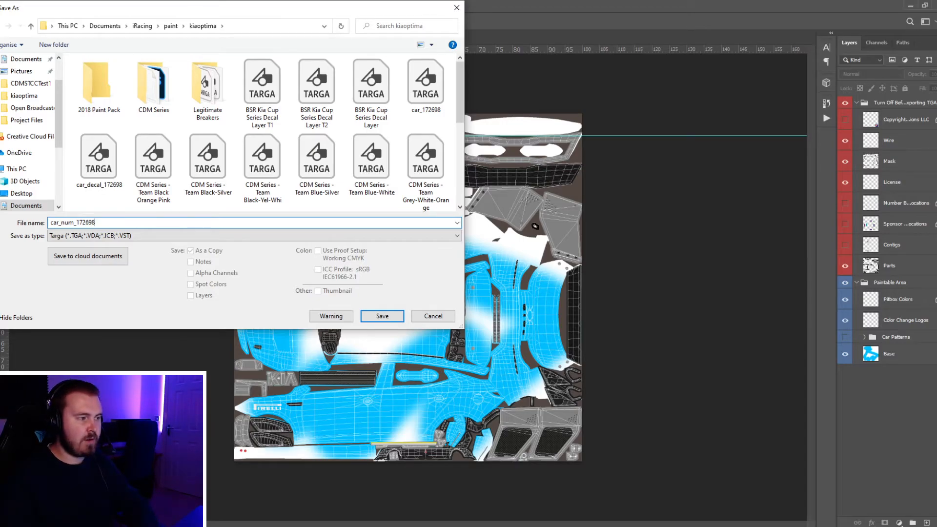
click(382, 316)
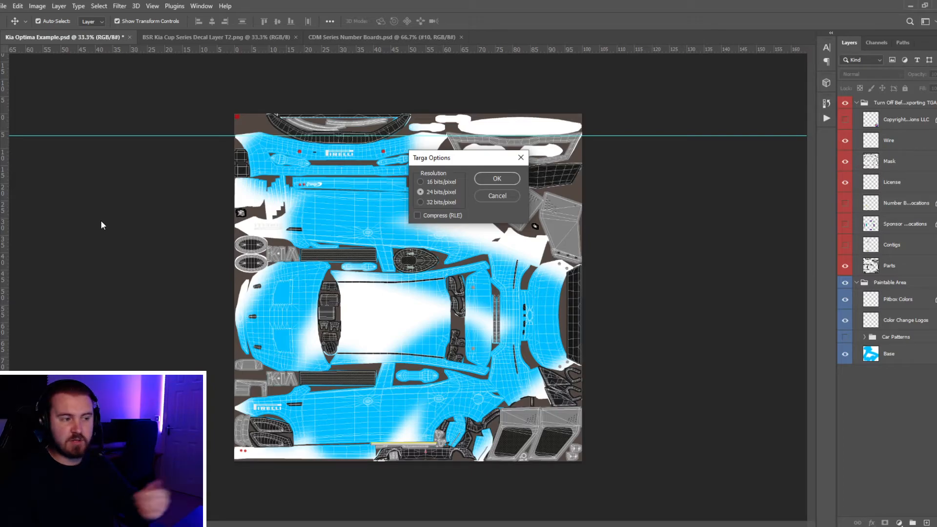
click(497, 178)
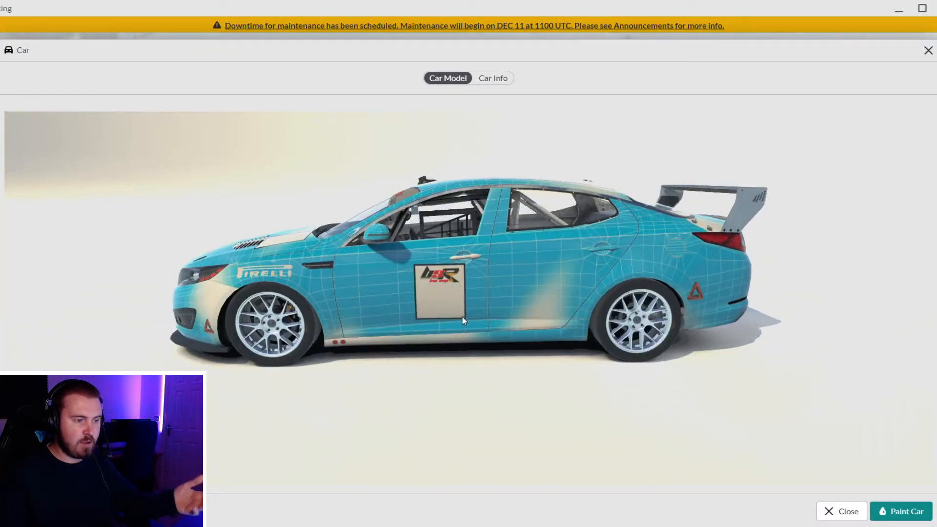
Orbit the Kia in the car viewer to inspect its logo-only number boards
drag(462, 321, 634, 271)
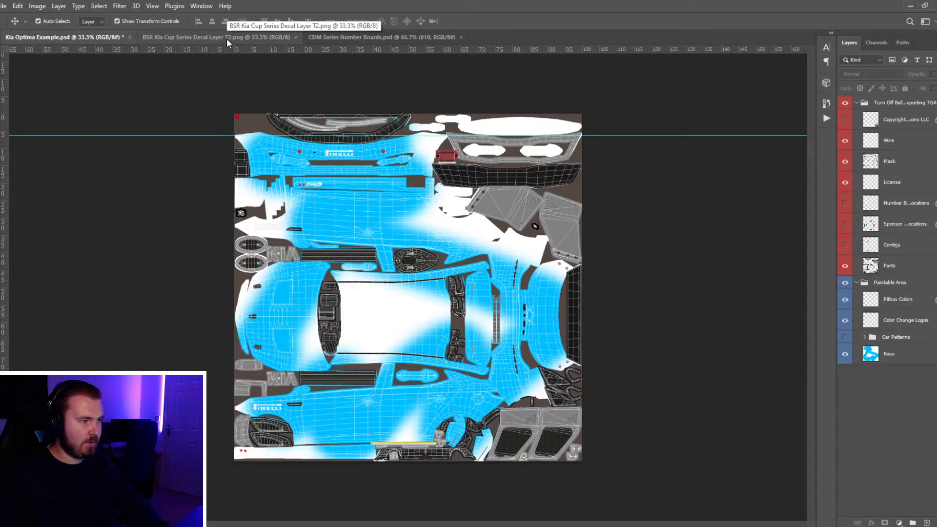
Bring the #10 number board into the template and save as car_num_172698 Targa
click(382, 37)
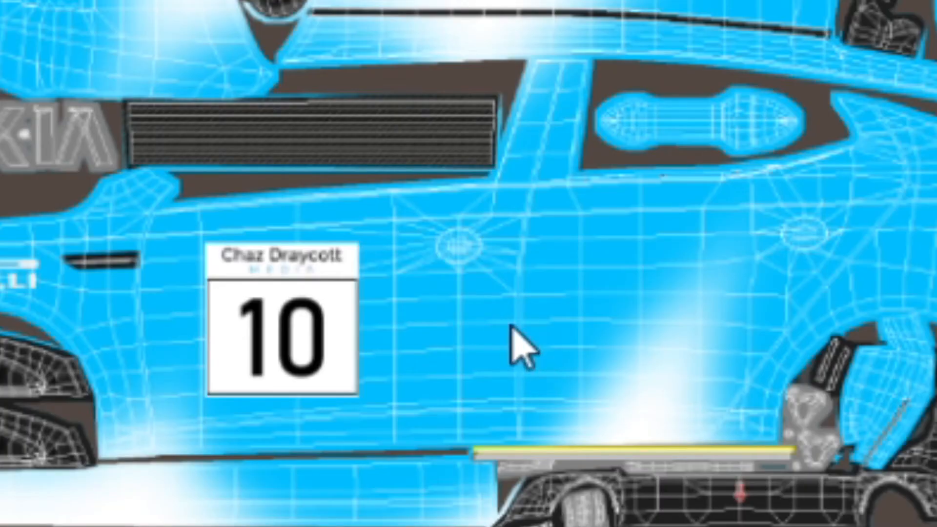
mouse_move(410, 333)
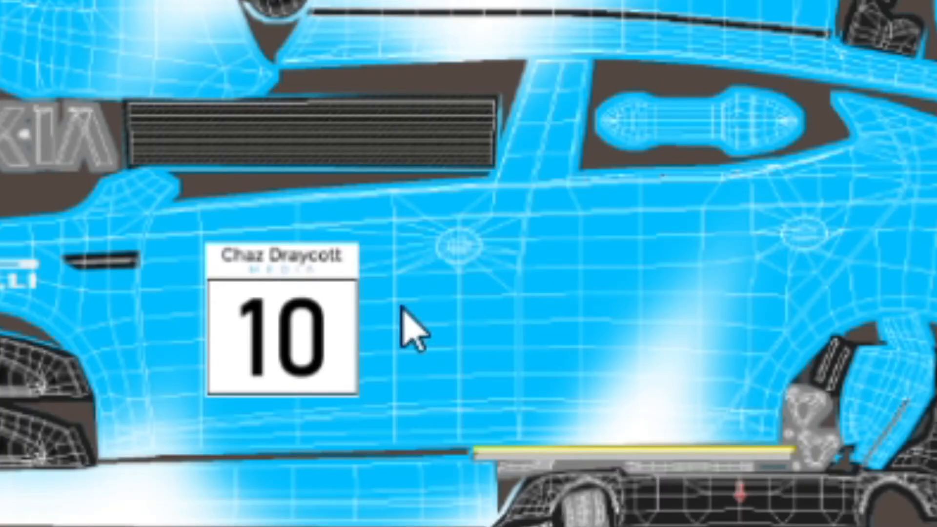
mouse_move(502, 412)
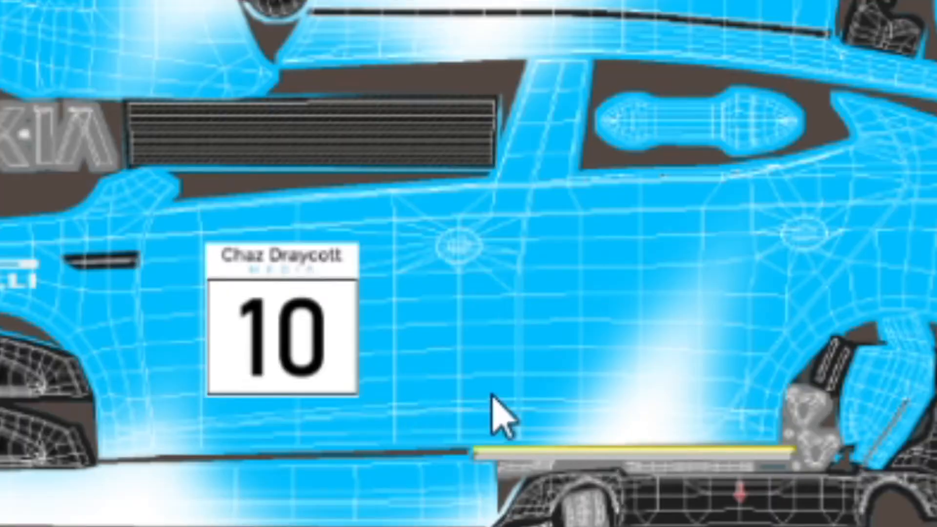
text(car_num_172698)
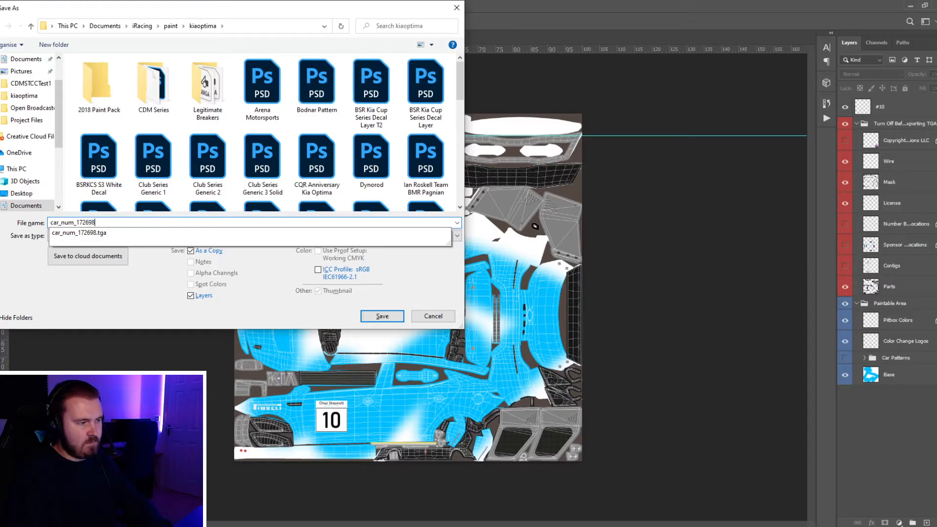
click(381, 315)
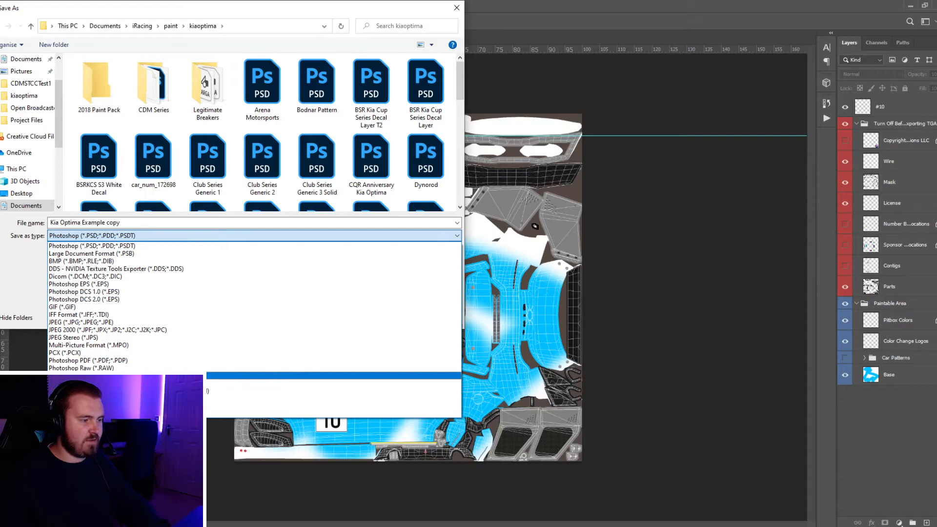
text(car)
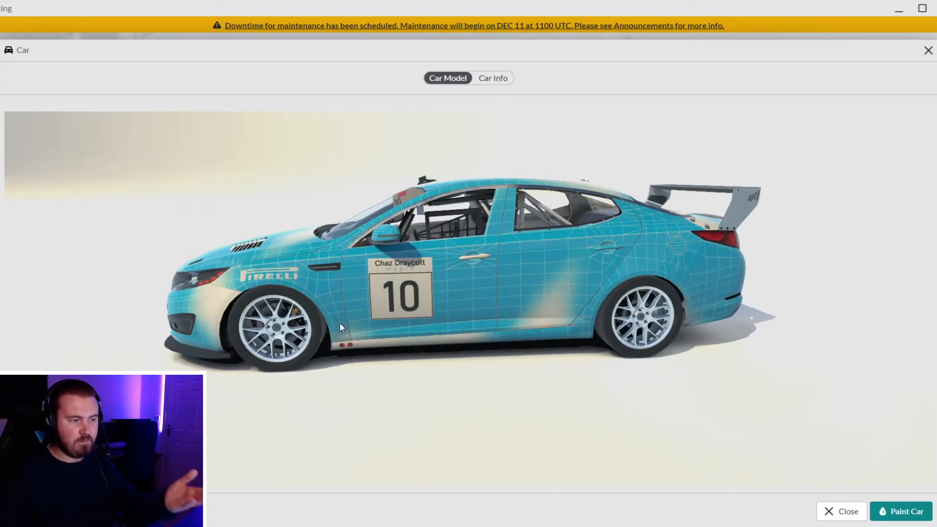
mouse_move(483, 282)
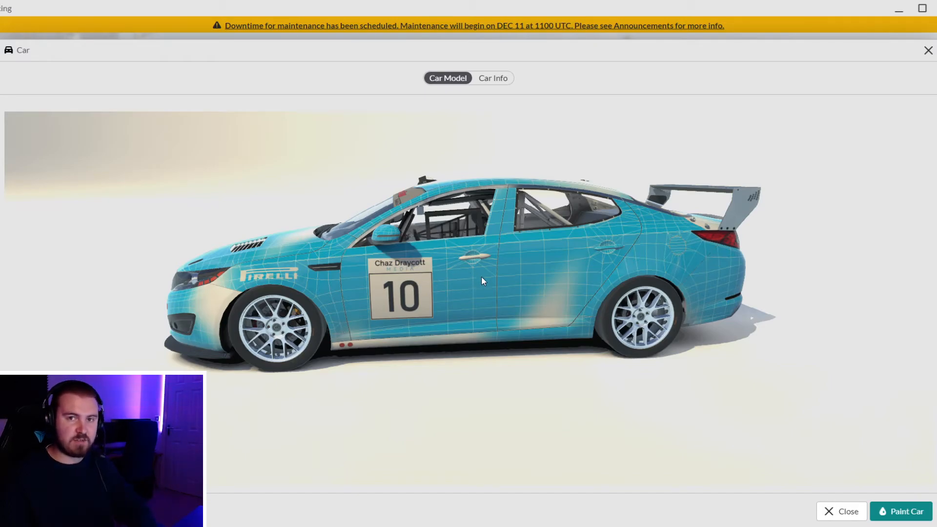
Orbit the Kia toward its rear quarter to inspect the number 10 door boards
drag(483, 281, 385, 293)
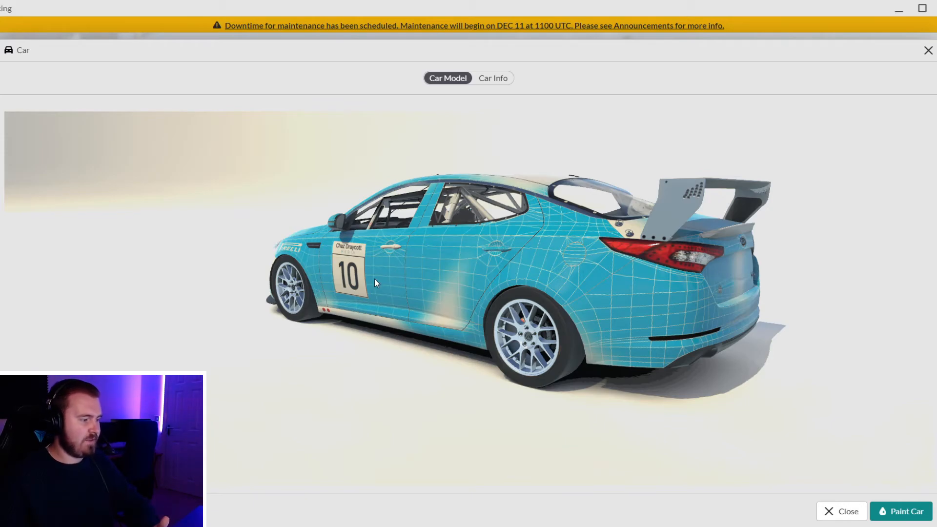
drag(376, 283, 445, 394)
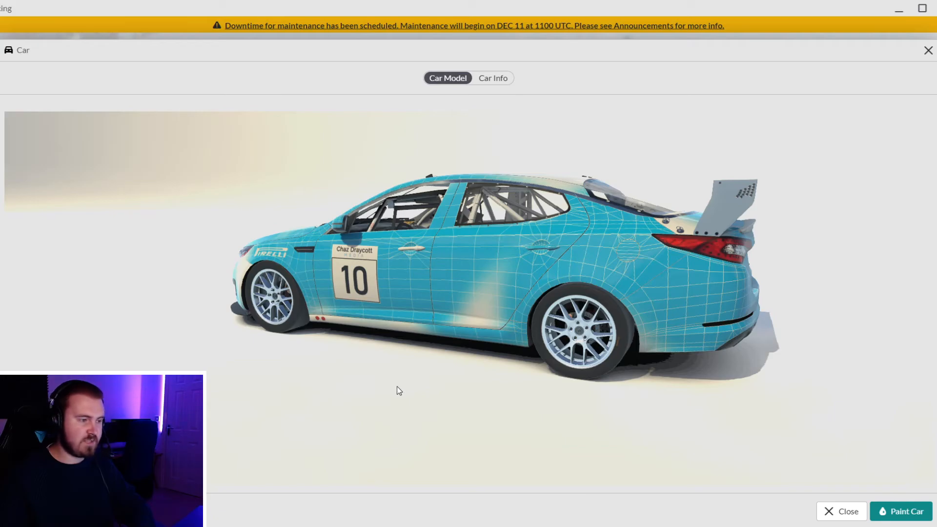
click(848, 511)
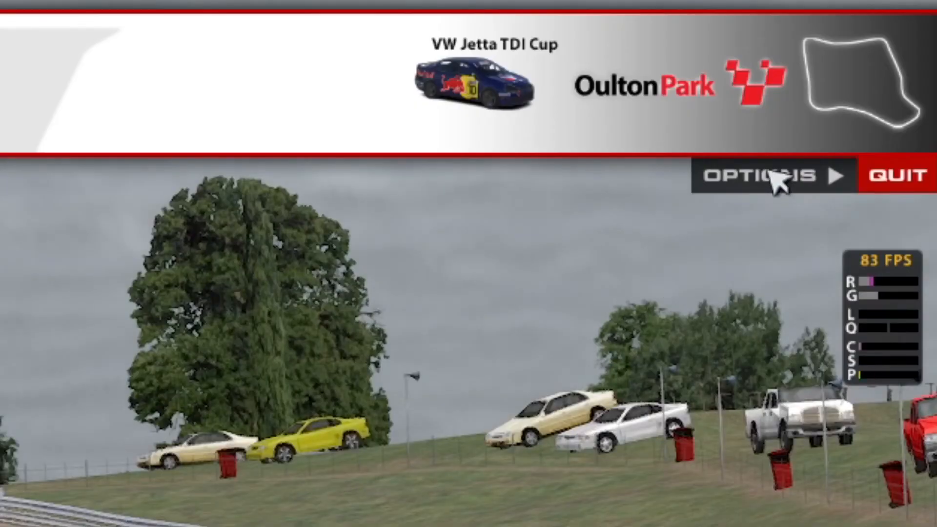
Open the simulator's Options and go to the Graphics tab
click(754, 175)
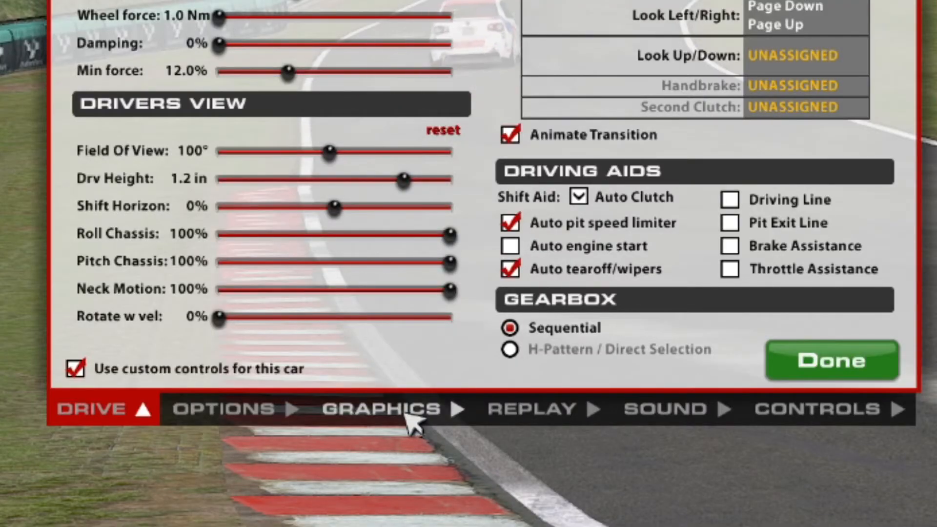
click(380, 409)
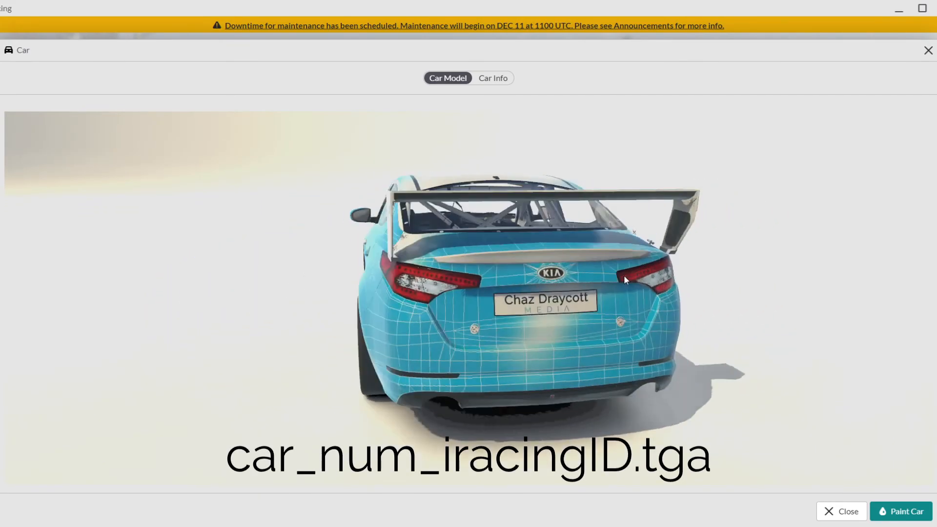
drag(625, 279, 505, 277)
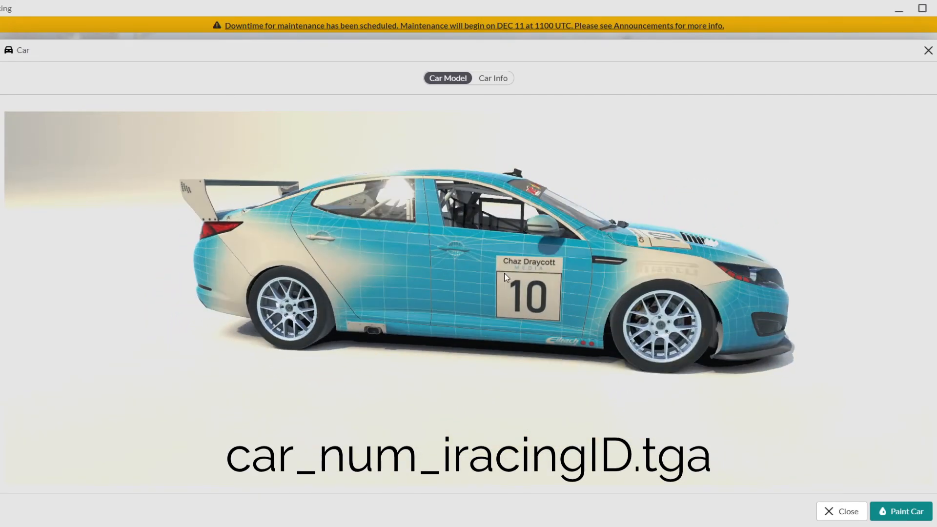
drag(508, 275, 621, 290)
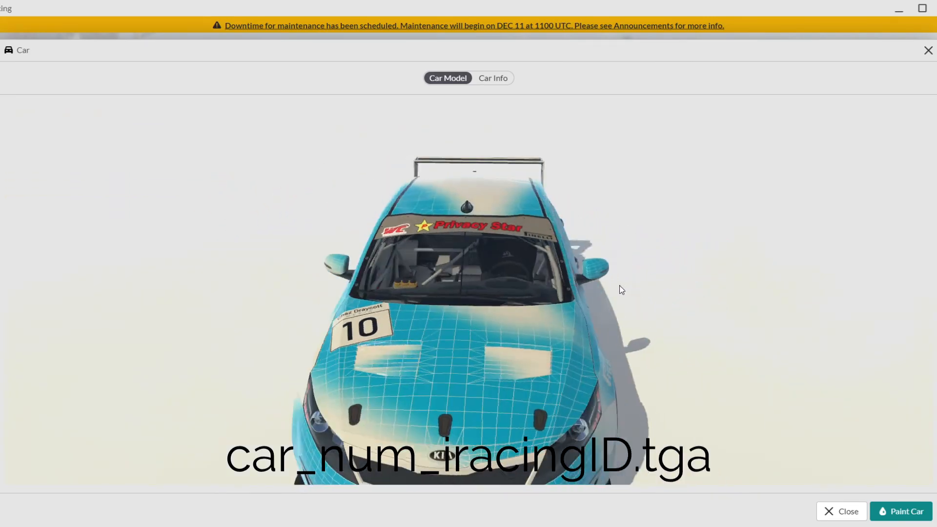